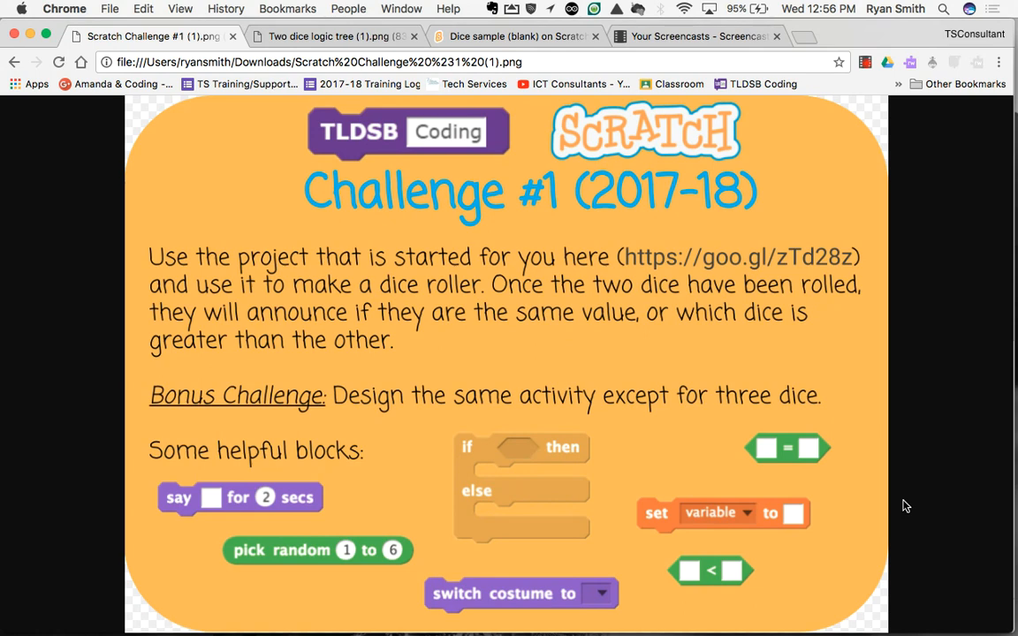
mouse_move(626, 295)
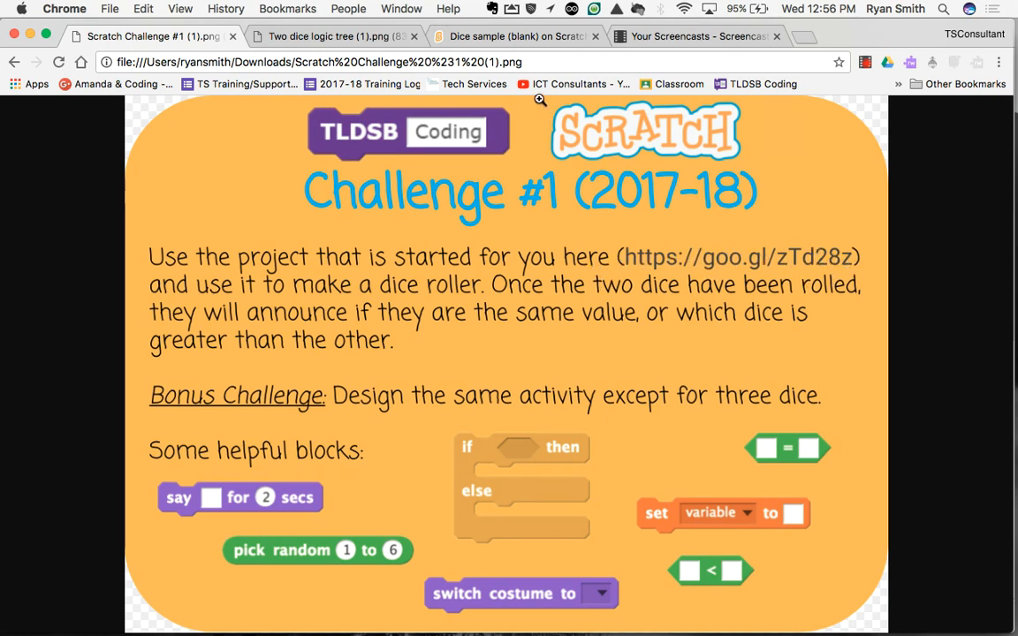
Step: Switch to the 'Dice sample (blank) on Scratch' tab with the two-dice project
click(512, 37)
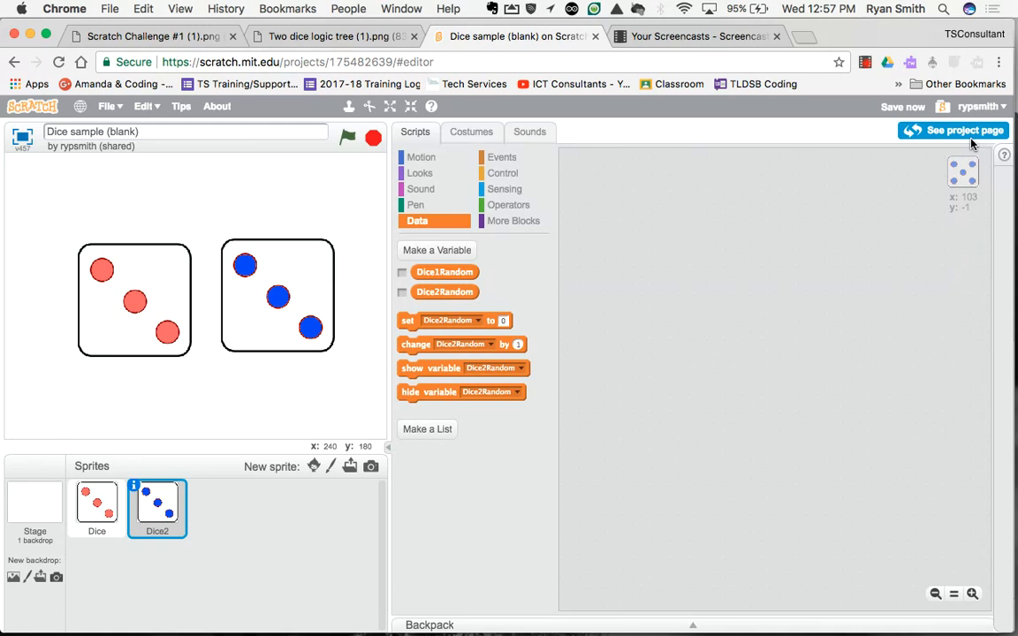
mouse_move(317, 295)
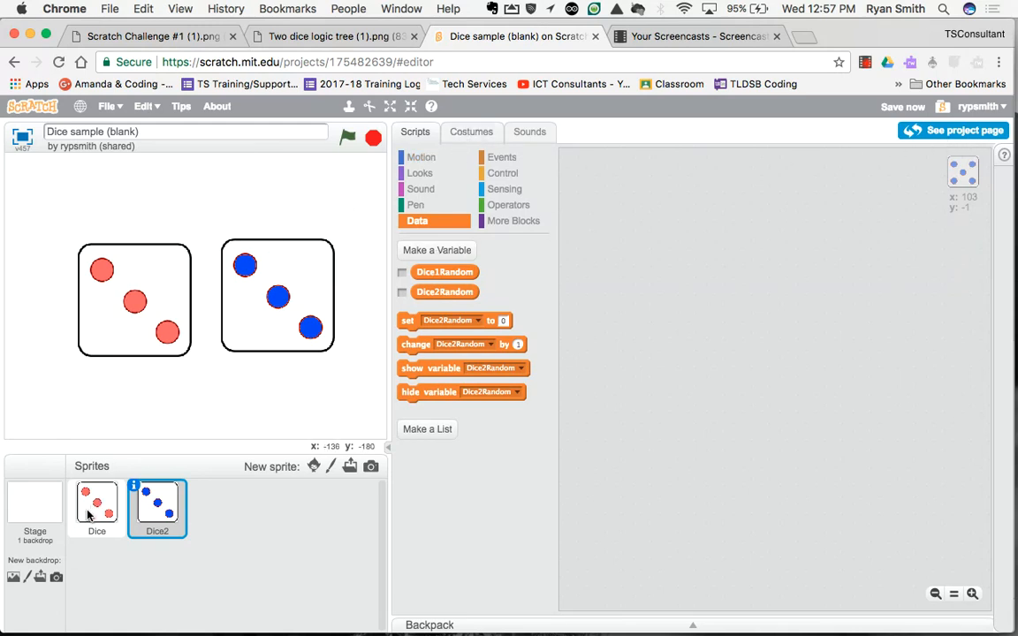
Step: Select the red die sprite and view its six dot-face costumes
click(96, 519)
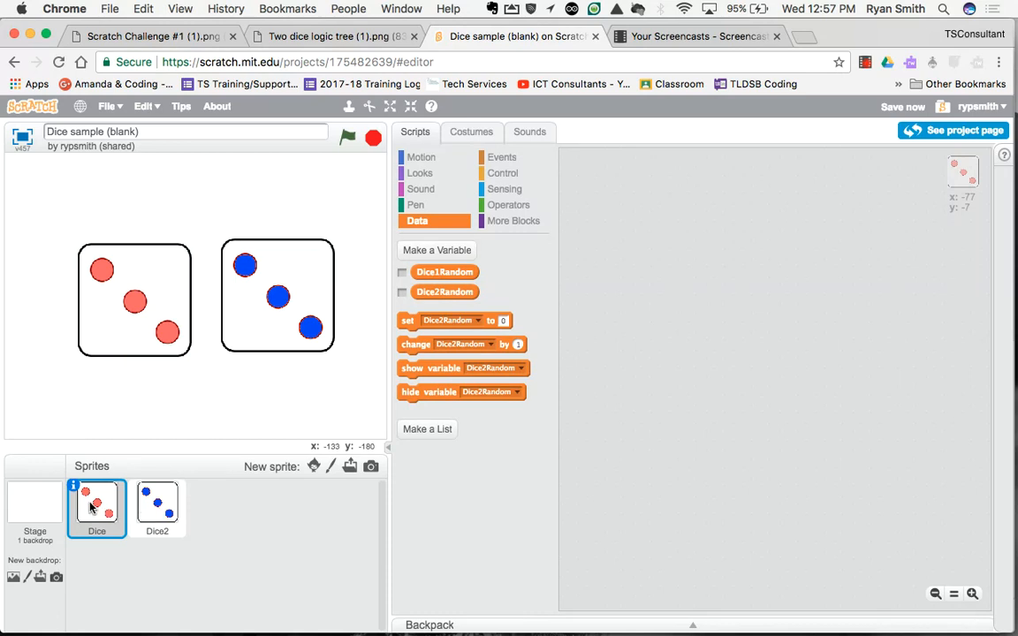
click(471, 131)
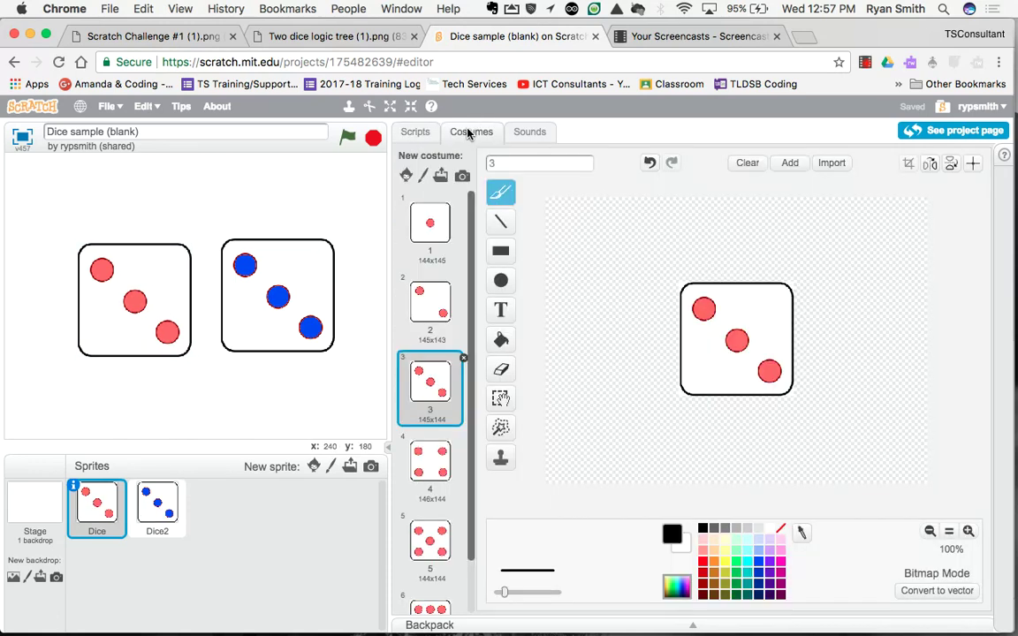
mouse_move(430, 305)
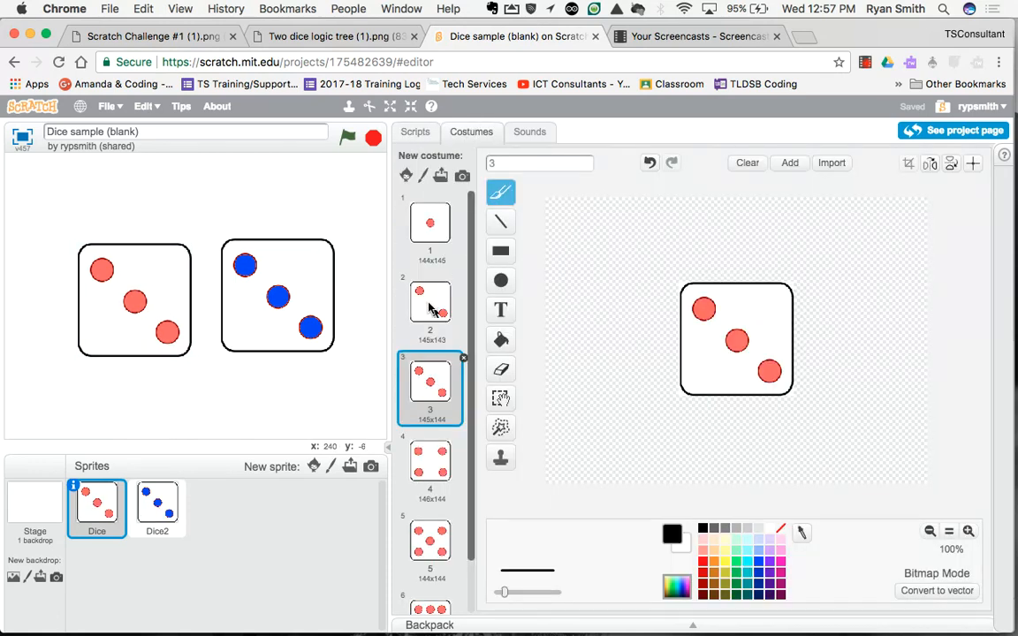
mouse_move(432, 257)
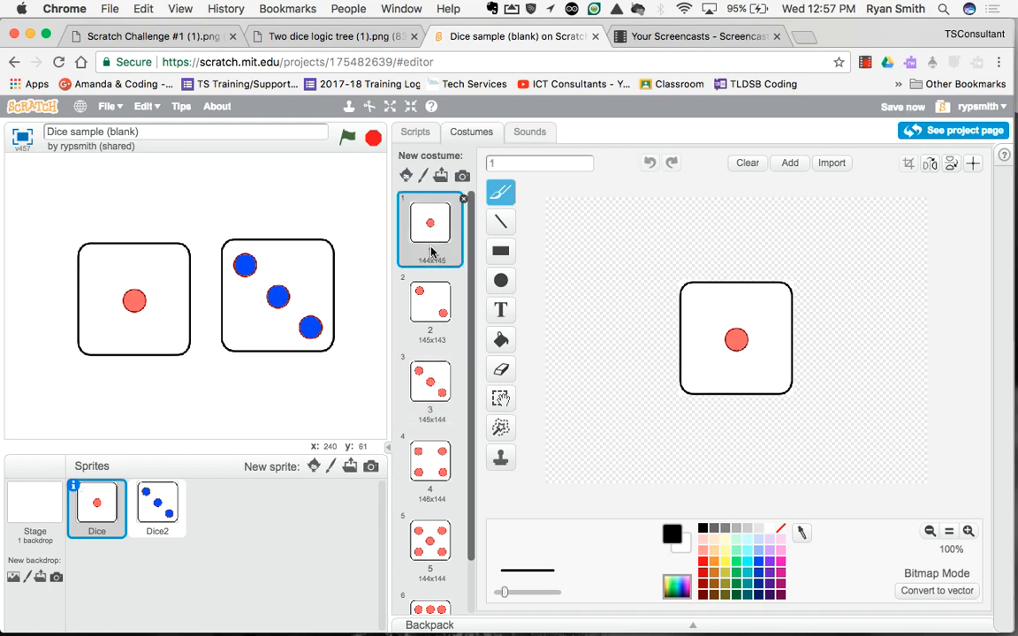
mouse_move(428, 256)
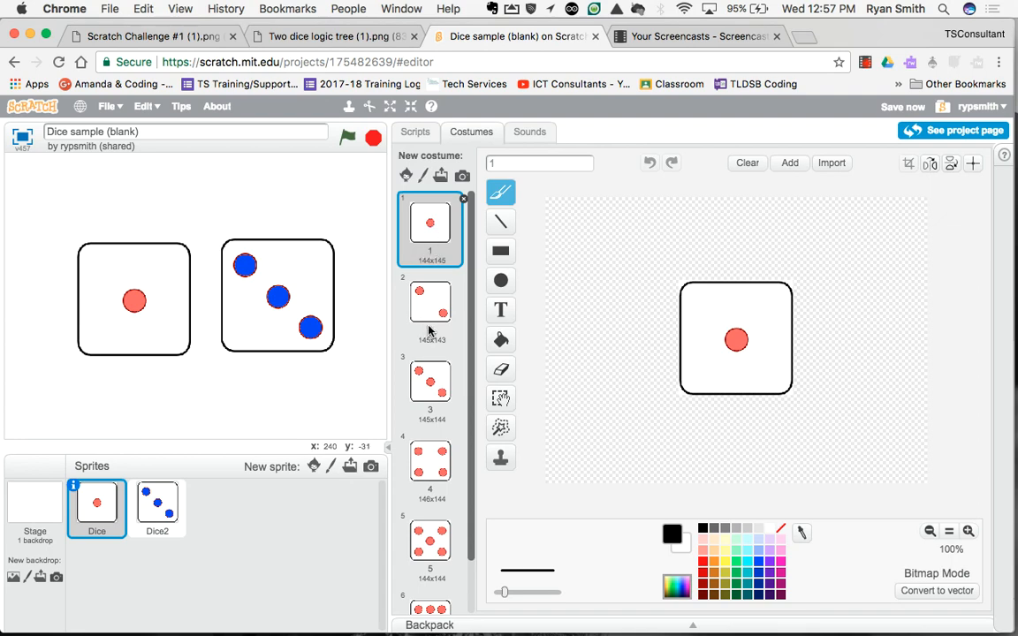
mouse_move(434, 309)
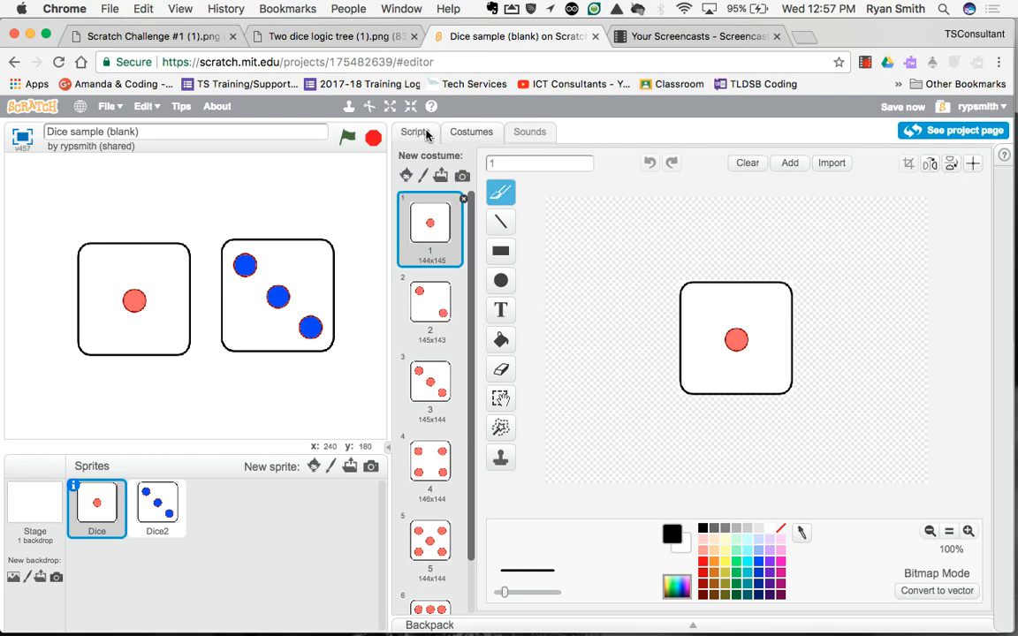
Step: Add and run a 'switch costume to 2' block for the red die, then browse Events
click(415, 131)
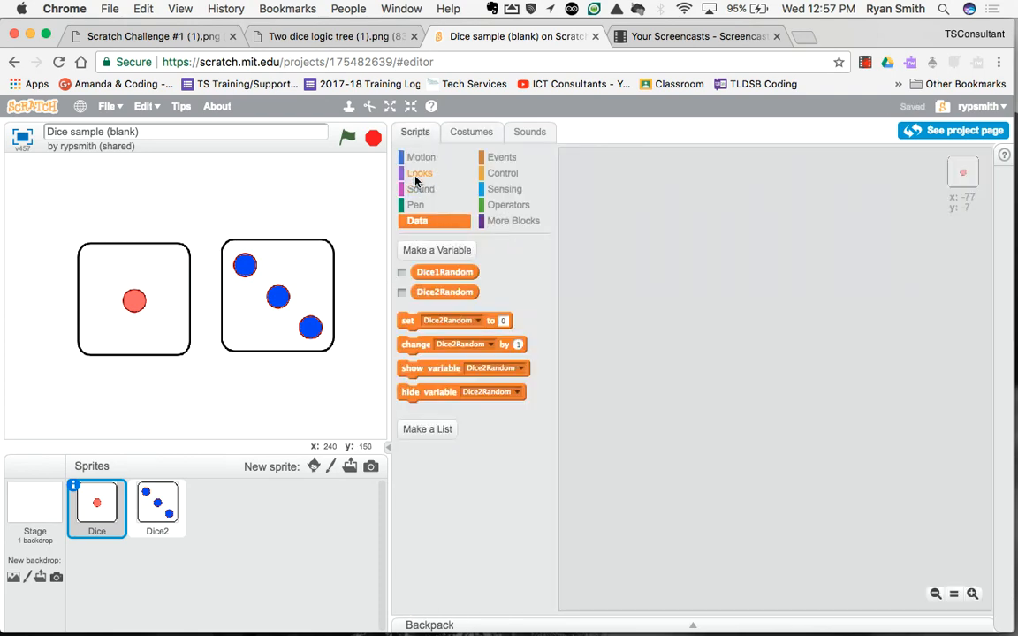
click(417, 172)
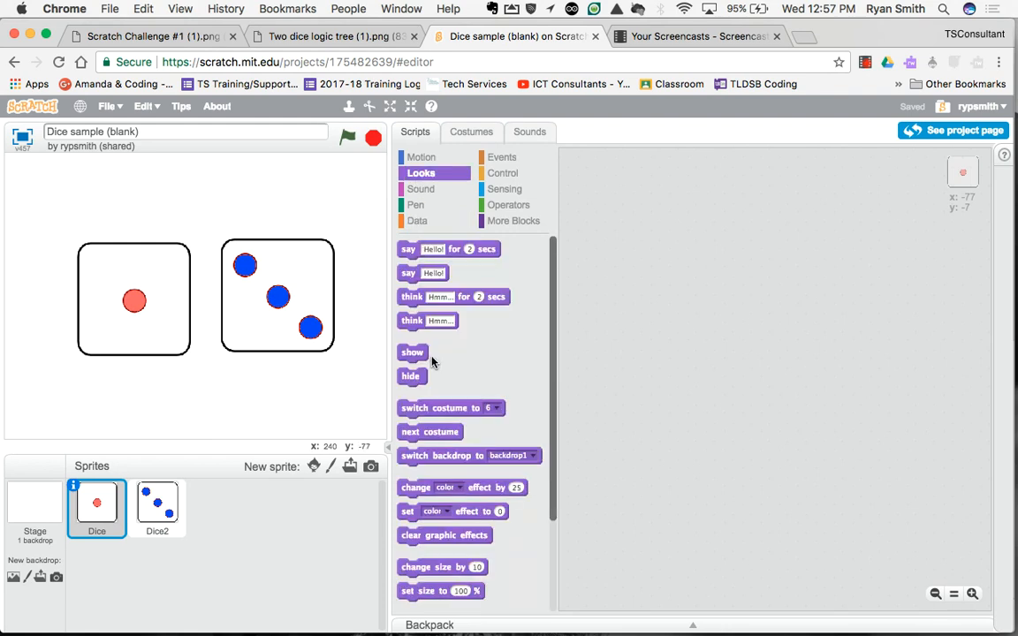
drag(450, 407, 670, 290)
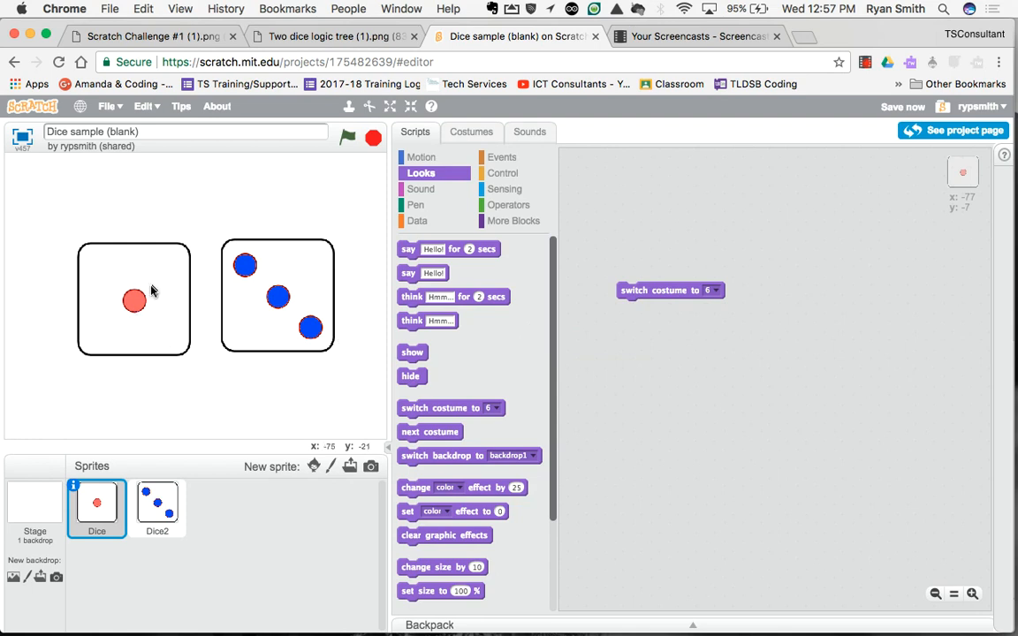
click(670, 290)
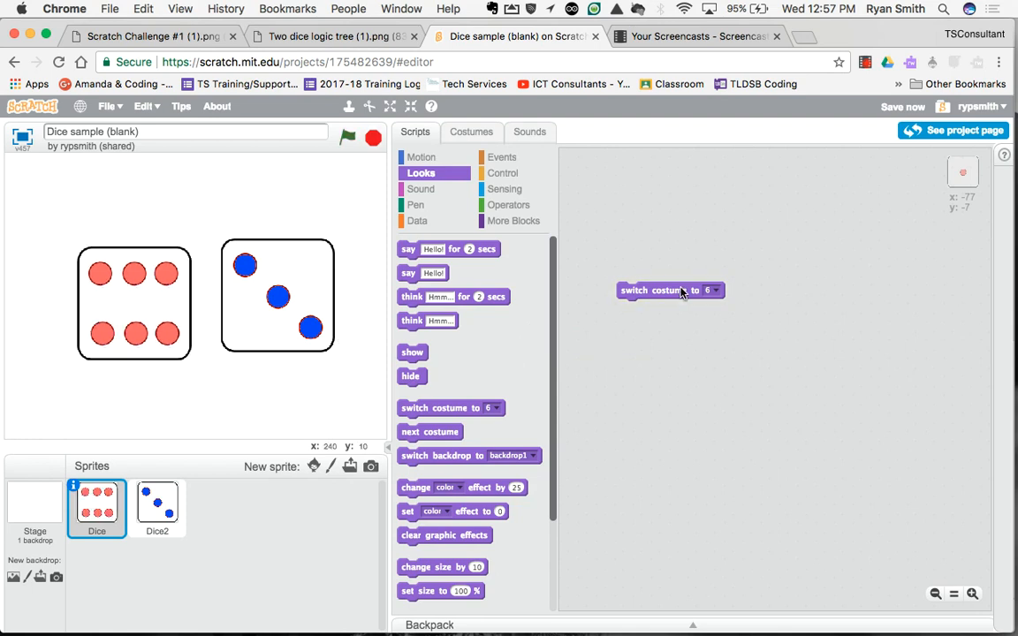
mouse_move(738, 293)
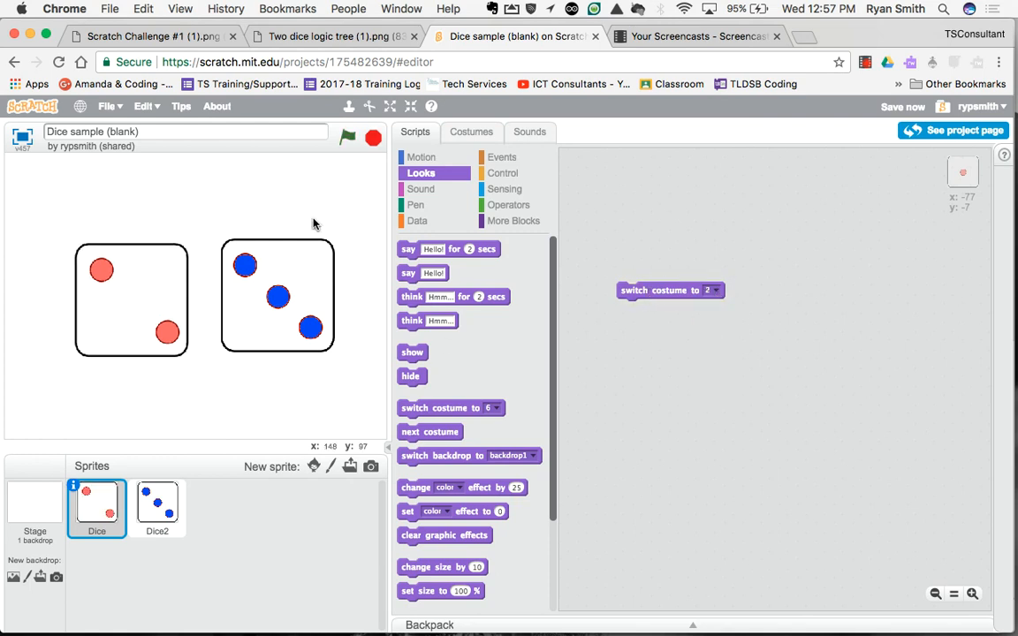
click(502, 158)
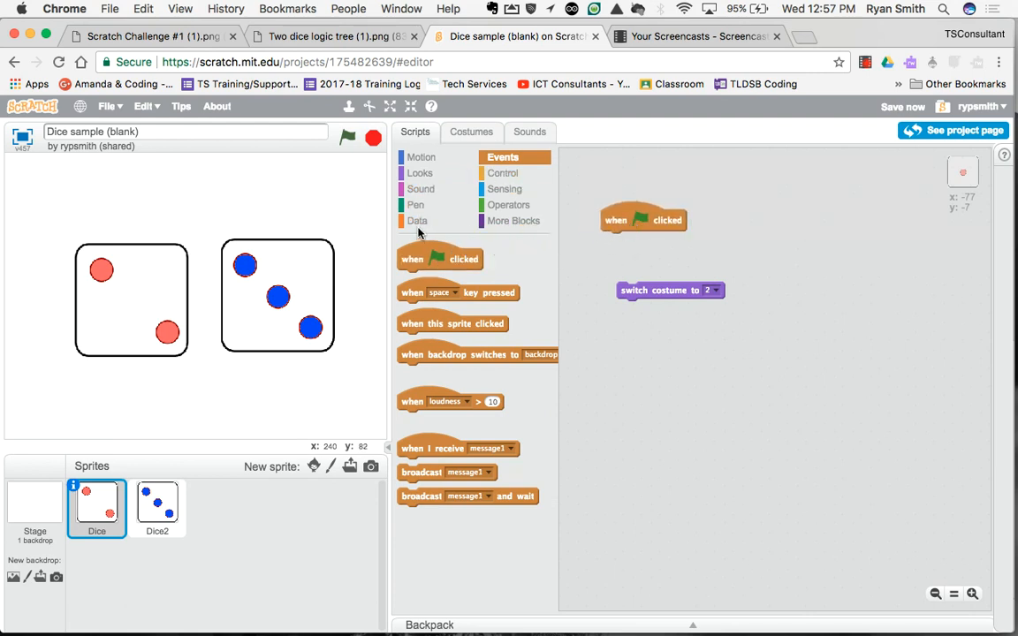
Step: Attach a 'set Dice1Random to 2' block under the green-flag hat block
click(416, 221)
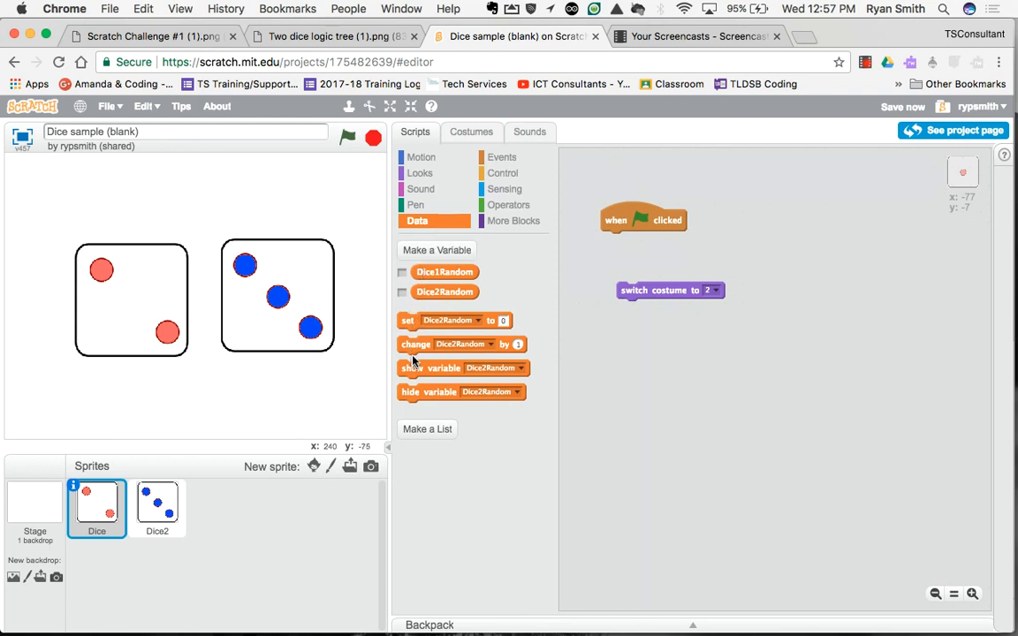
drag(451, 320, 637, 250)
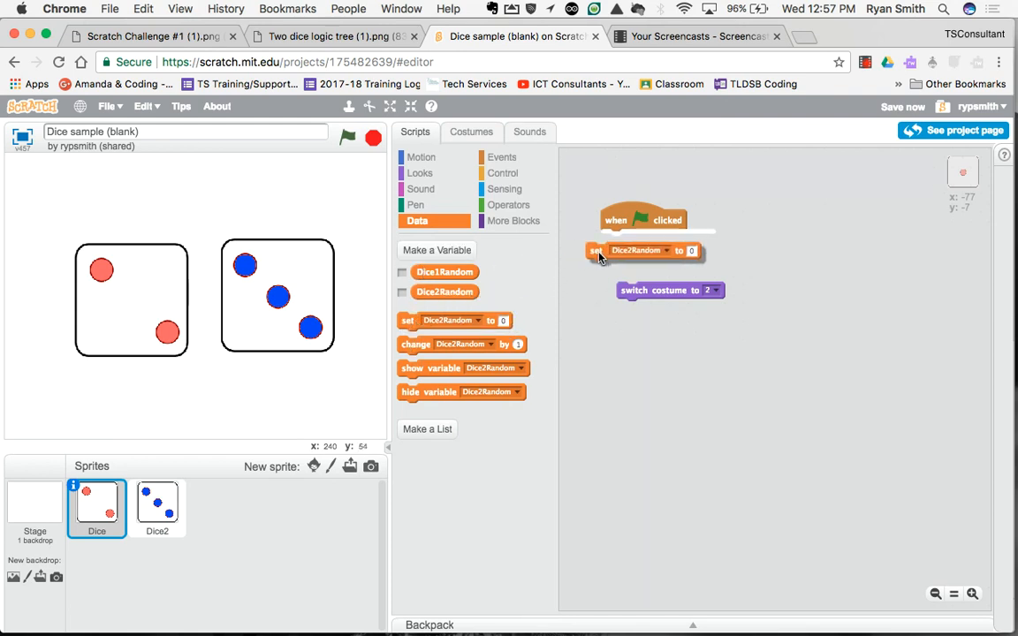
click(665, 251)
text(5)
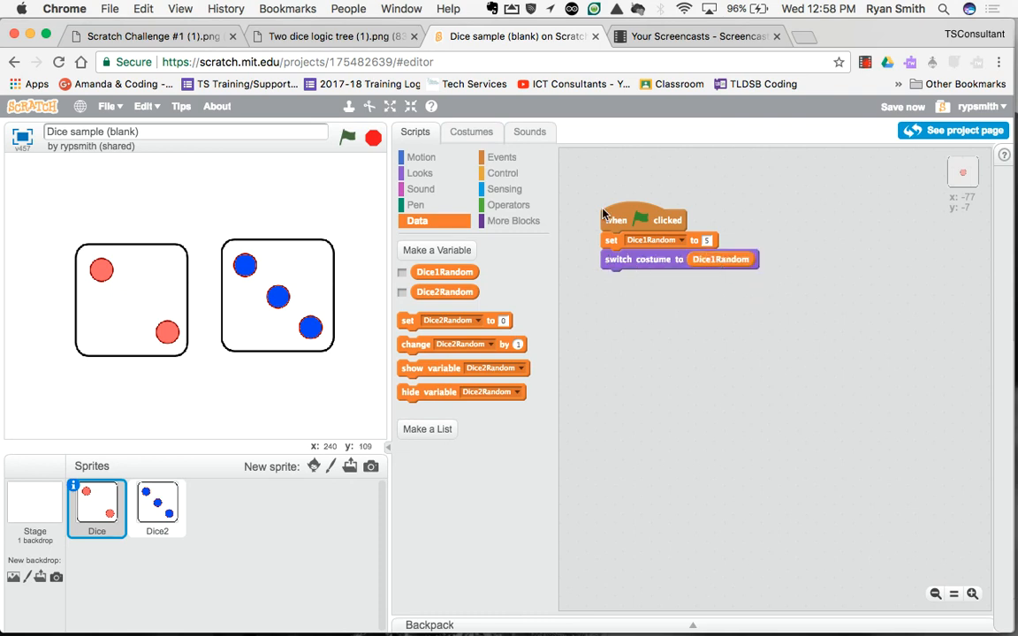
click(373, 137)
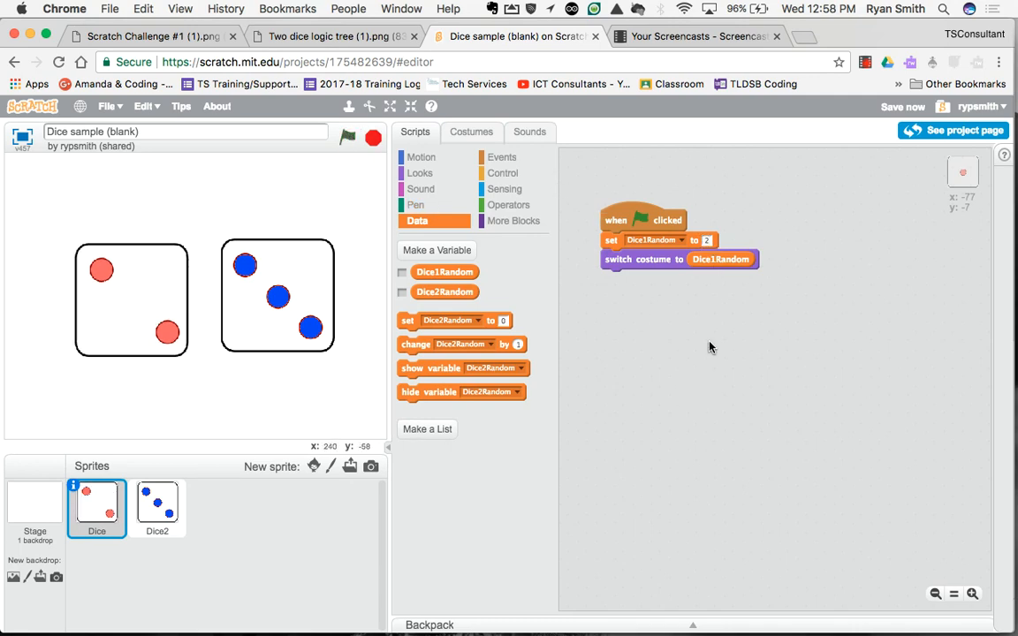
mouse_move(208, 285)
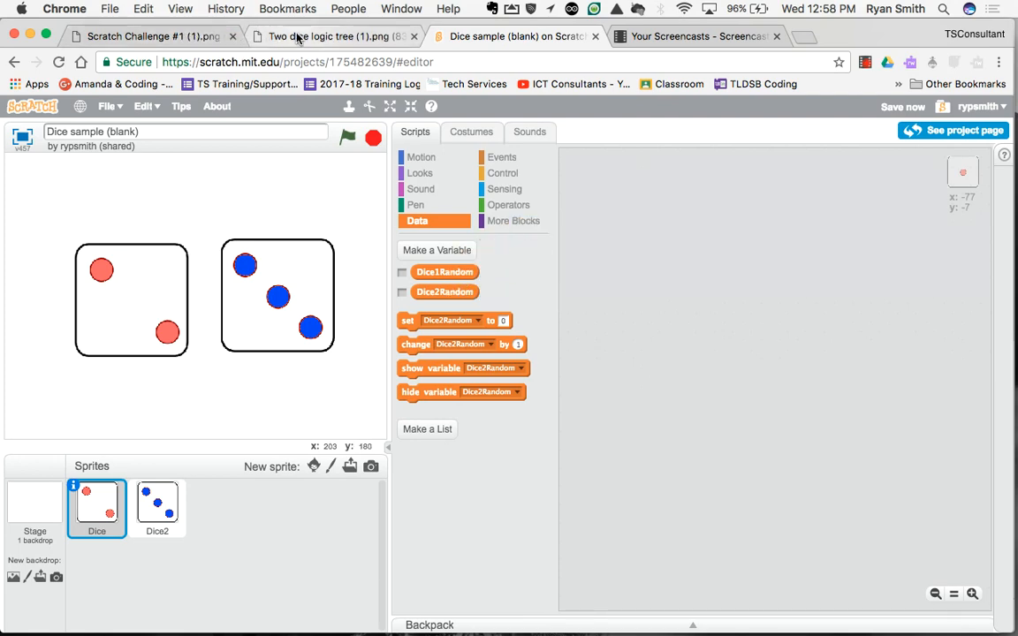
Step: Scroll through the two-dice logic tree's equal and greater-value branches, then back up
click(320, 36)
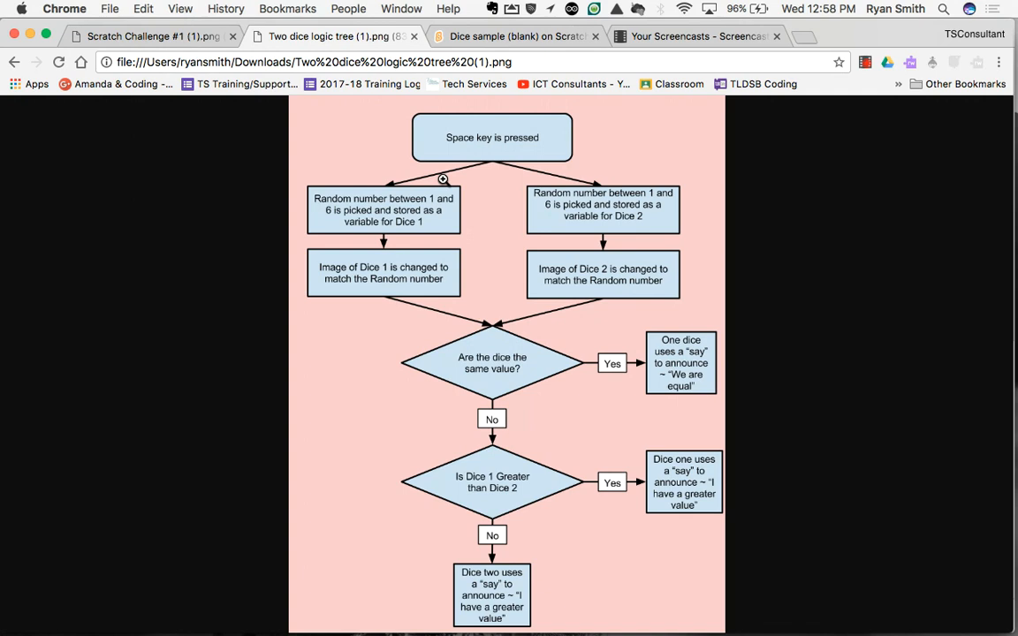
mouse_move(457, 167)
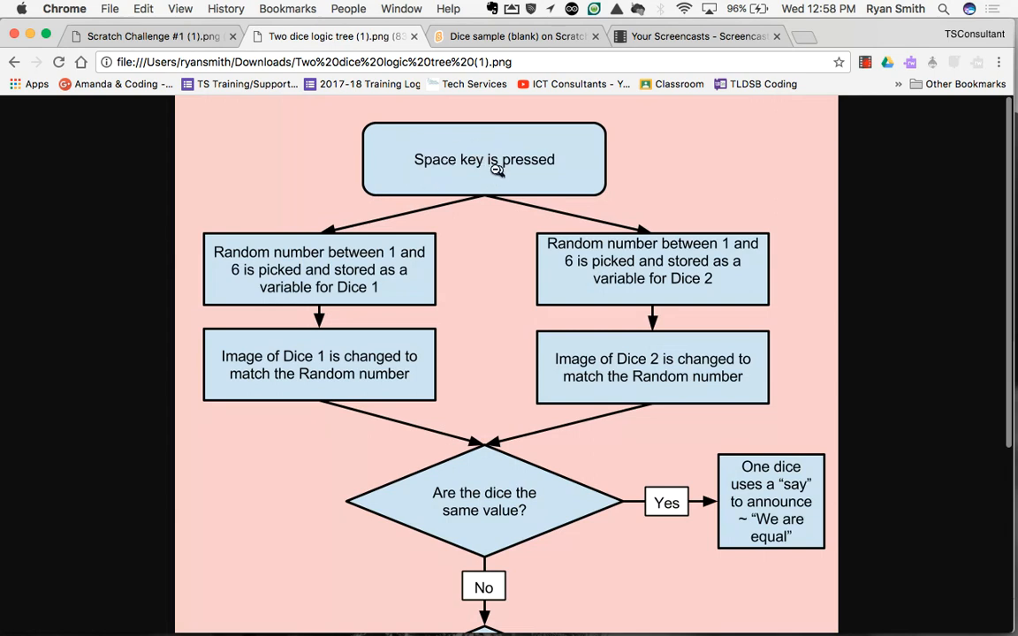
mouse_move(554, 168)
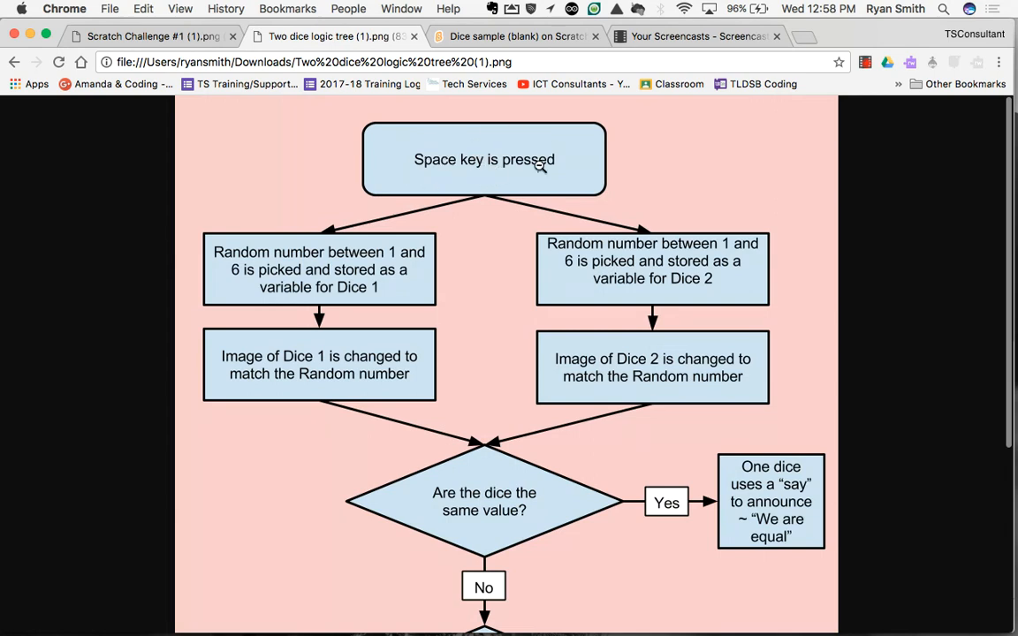
mouse_move(483, 192)
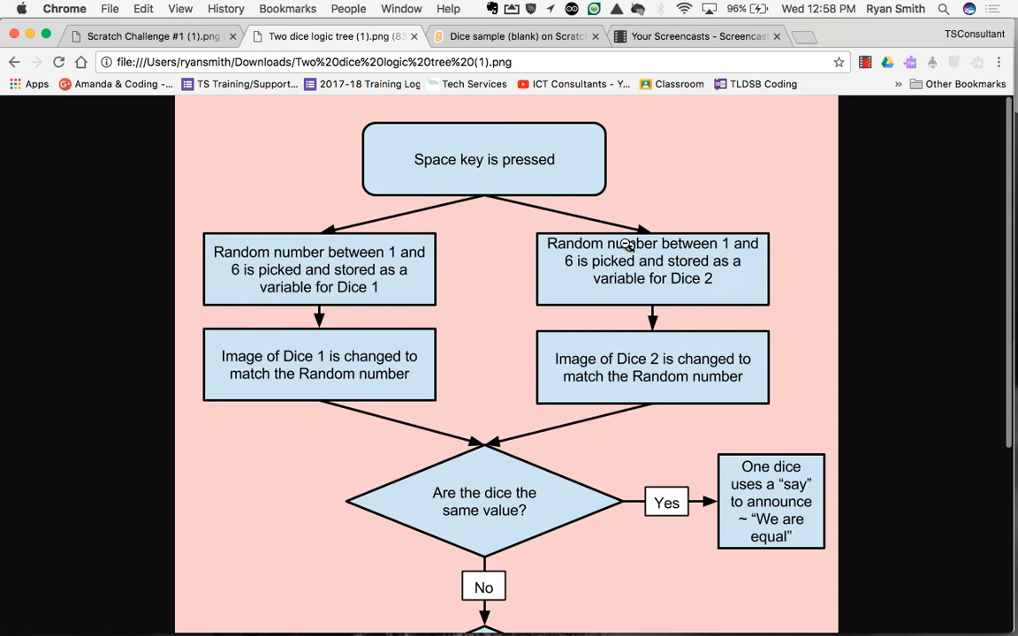
mouse_move(261, 256)
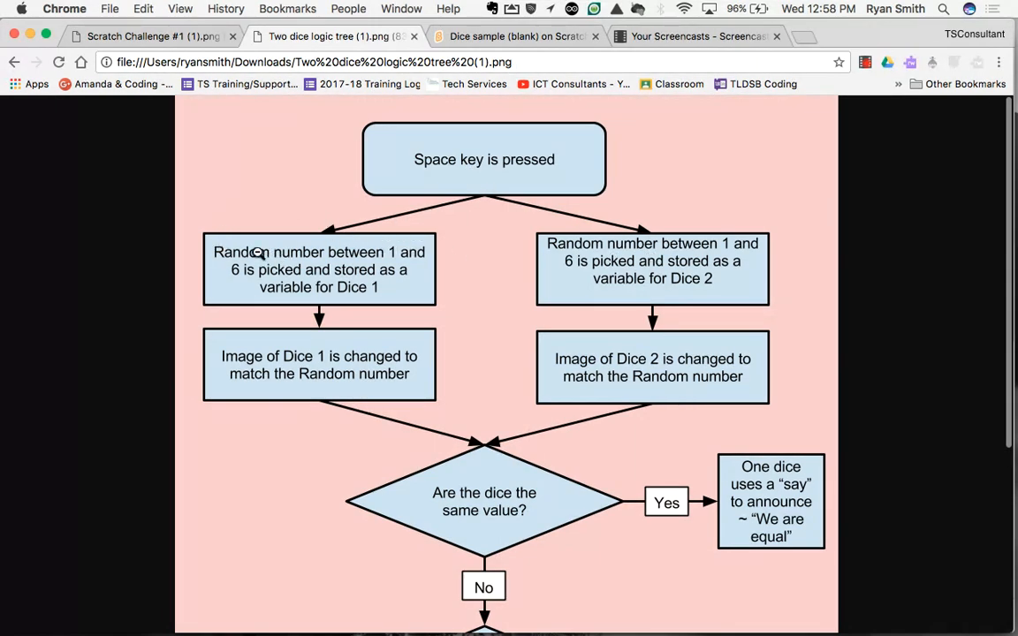
mouse_move(374, 259)
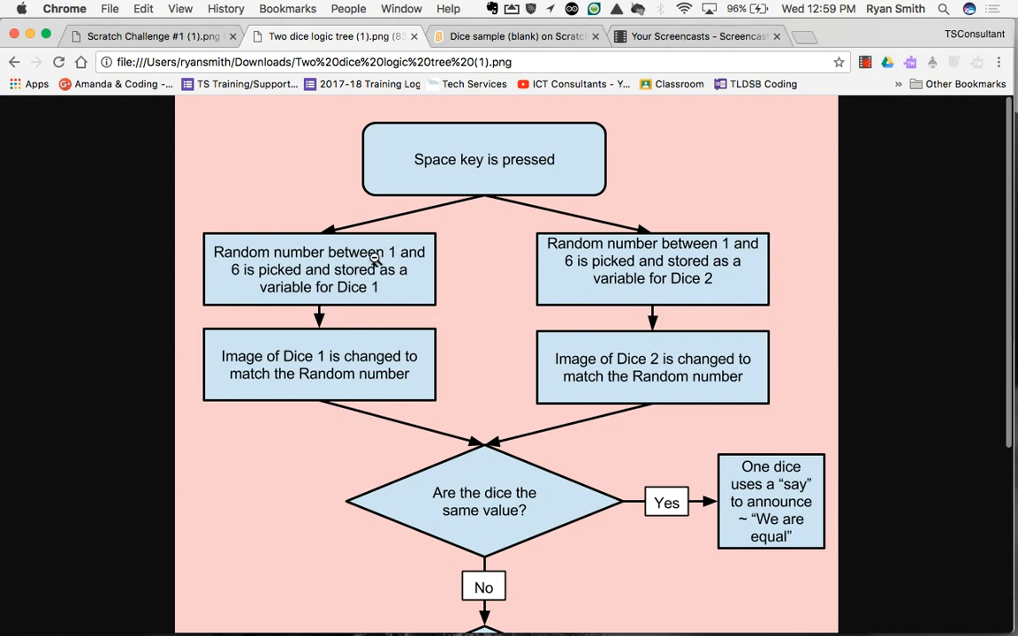
mouse_move(349, 285)
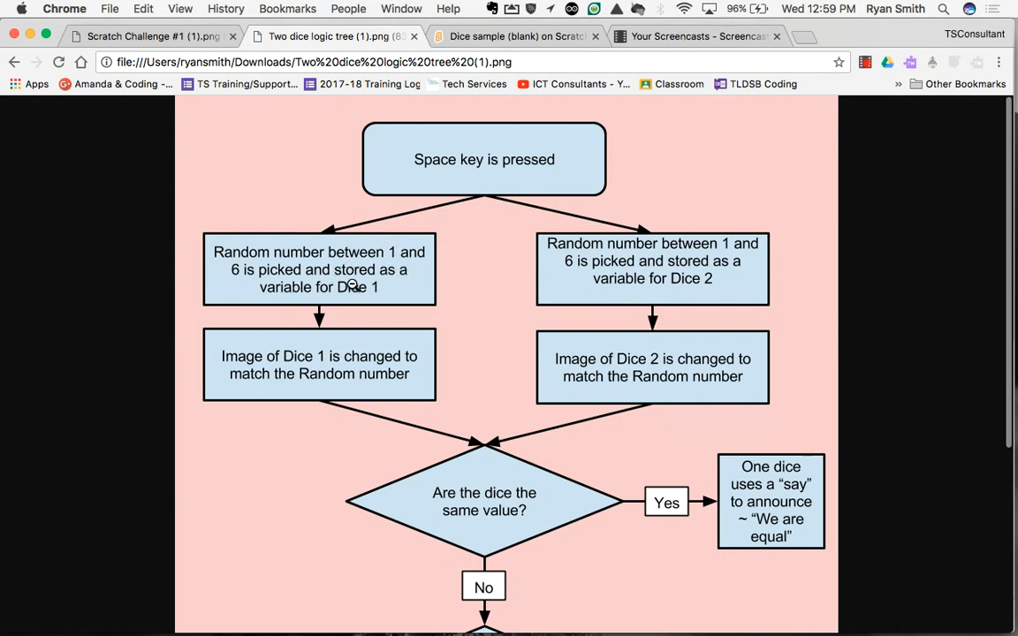
mouse_move(296, 355)
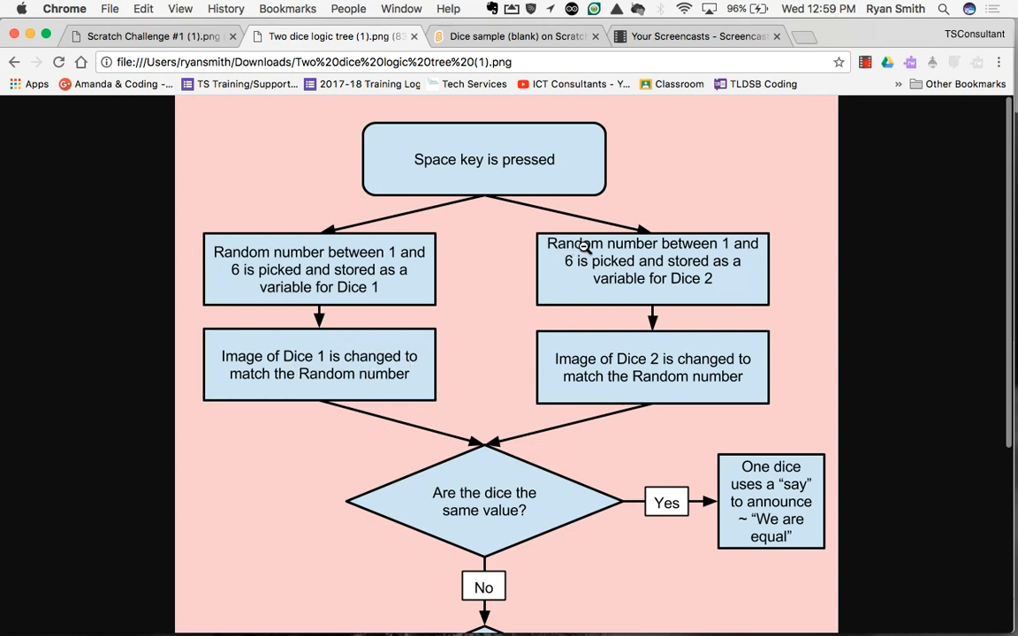
mouse_move(710, 257)
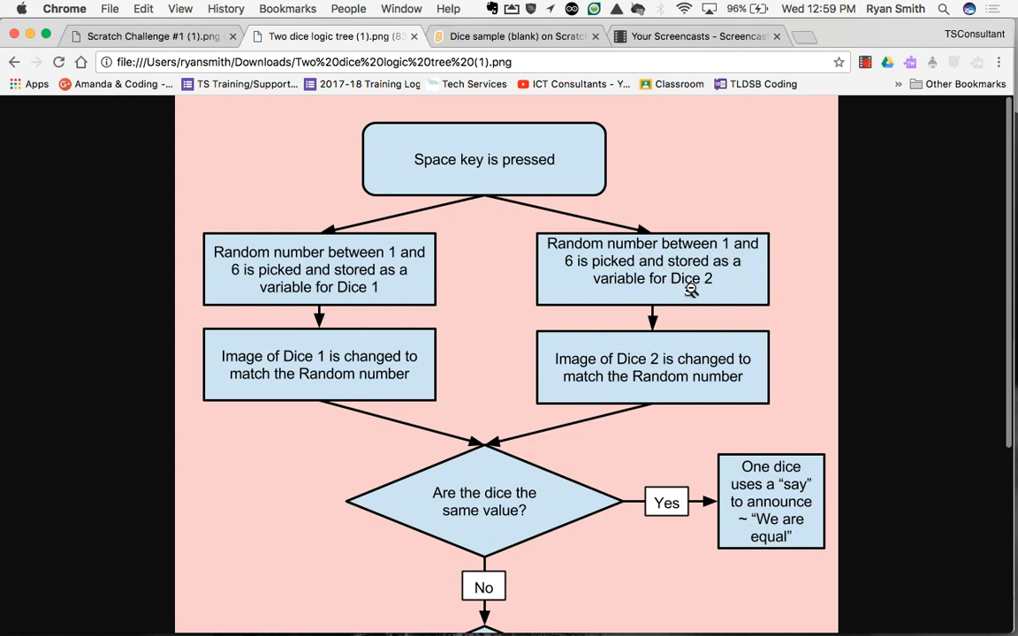
mouse_move(728, 360)
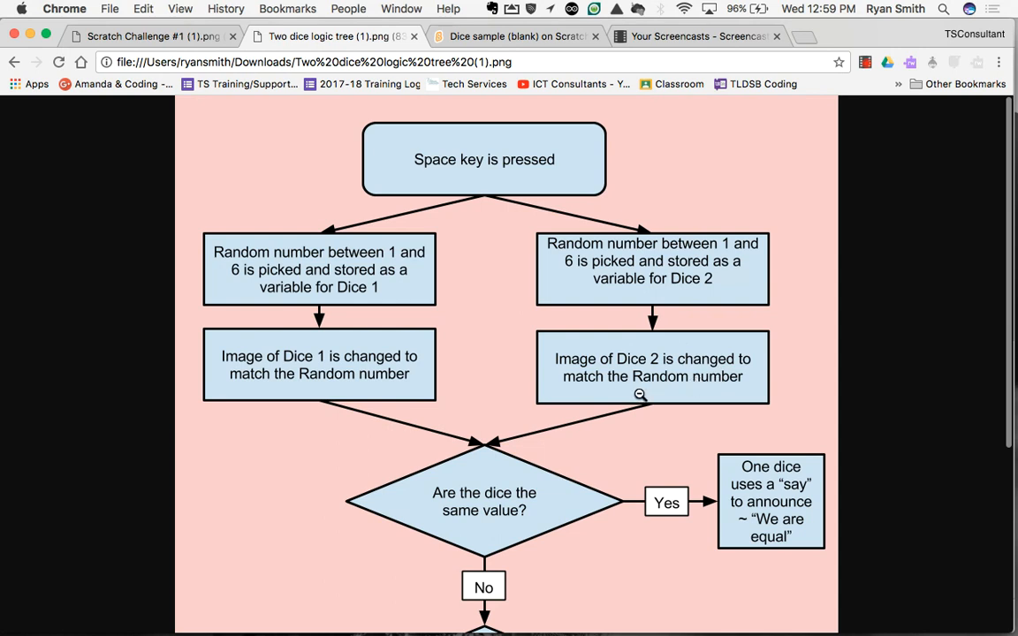
mouse_move(485, 177)
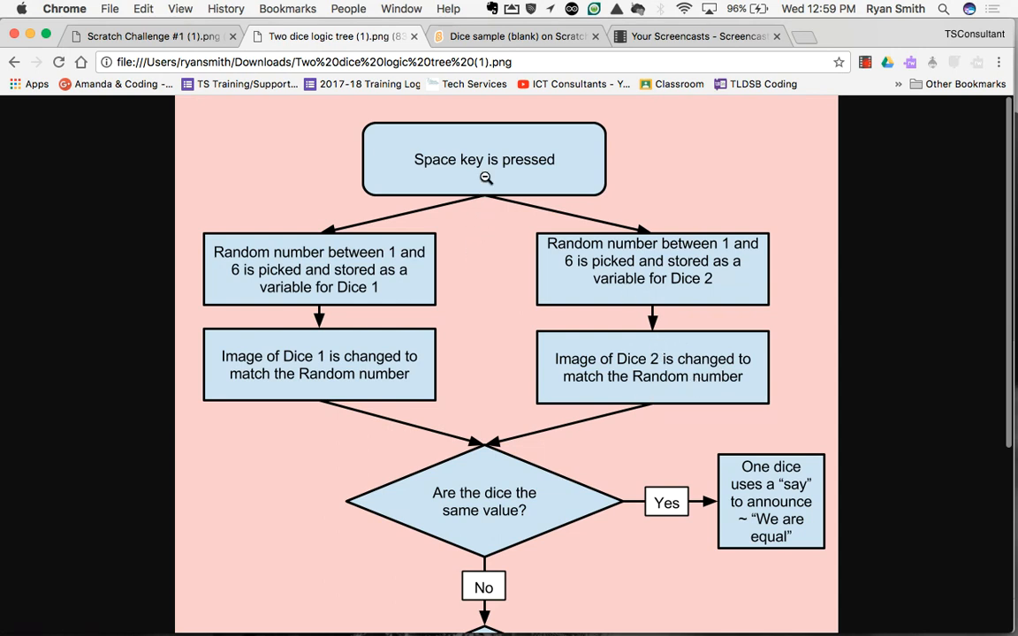
mouse_move(513, 221)
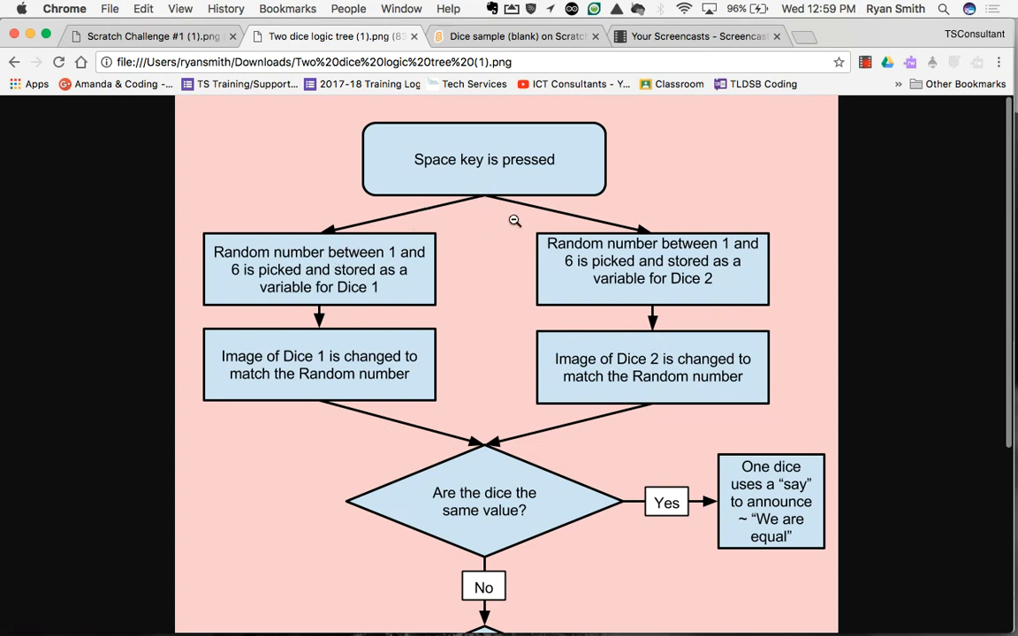
mouse_move(413, 368)
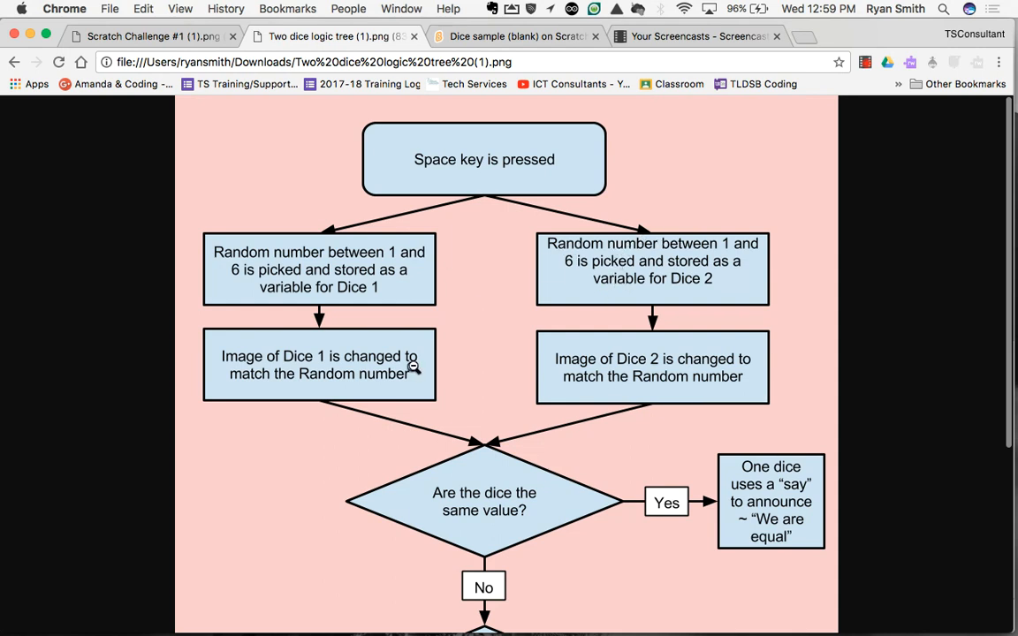
scroll(down, 3)
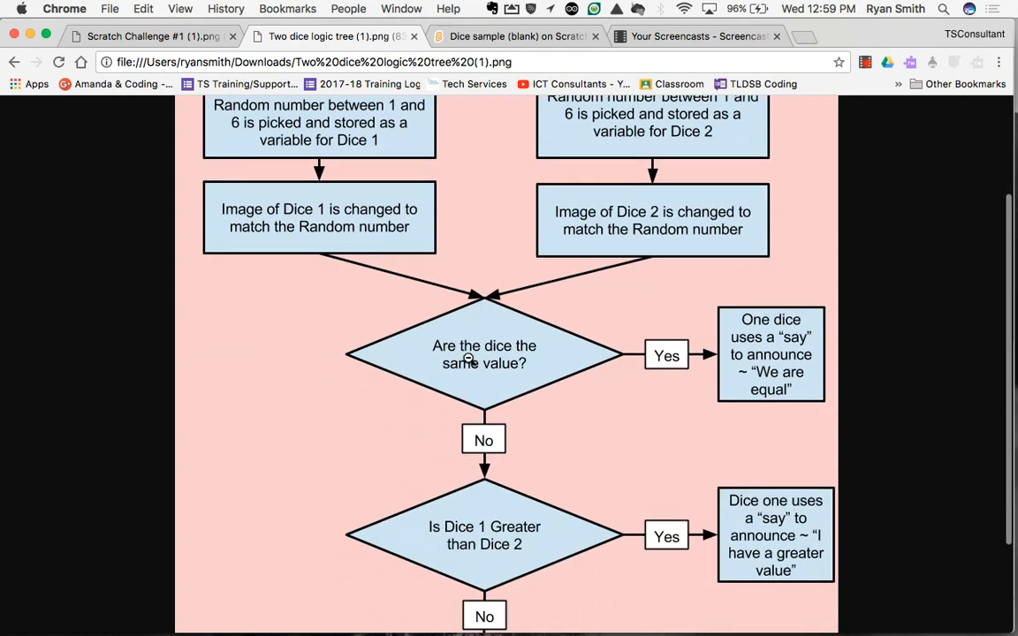
scroll(down, 3)
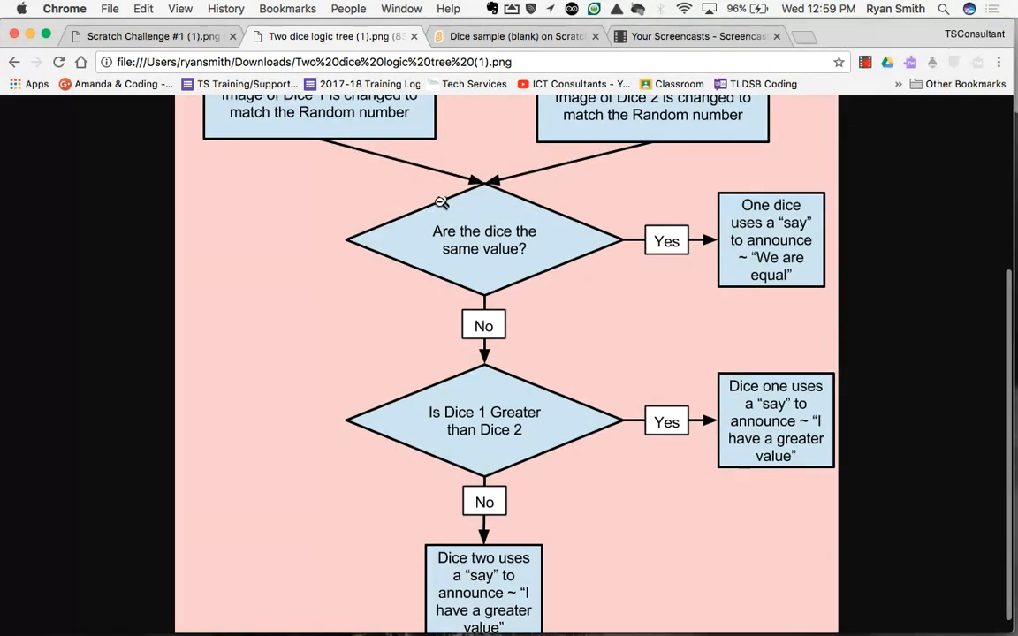
mouse_move(462, 231)
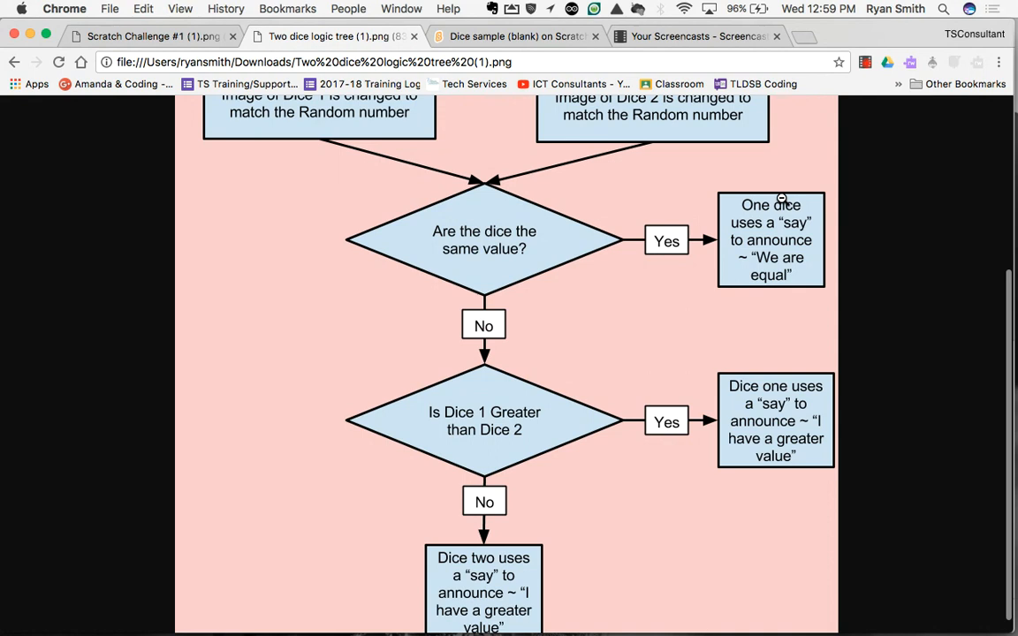
mouse_move(495, 338)
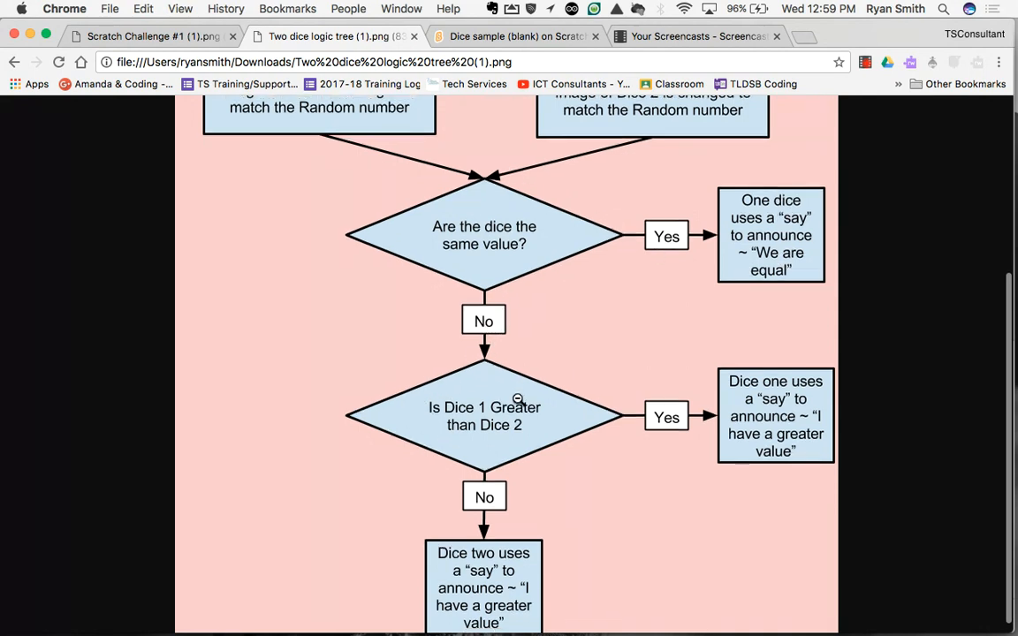
scroll(down, 3)
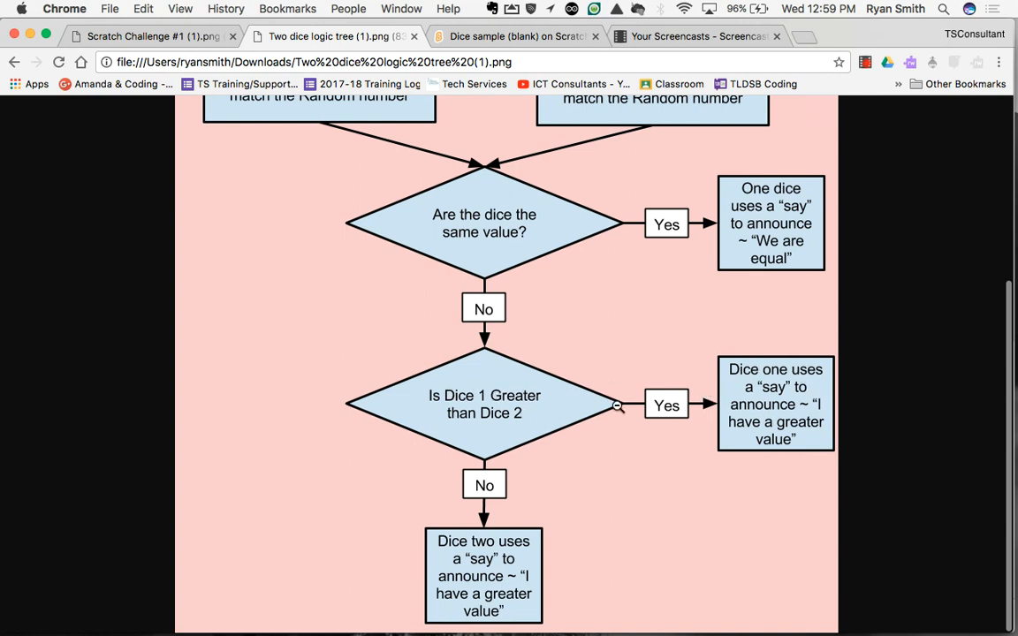
mouse_move(481, 567)
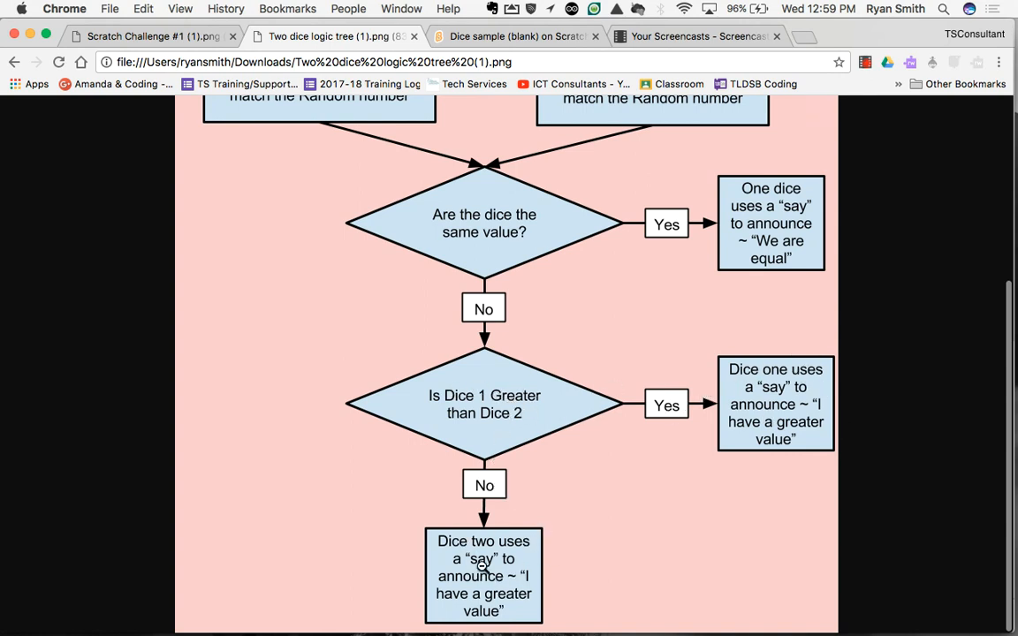
scroll(up, 3)
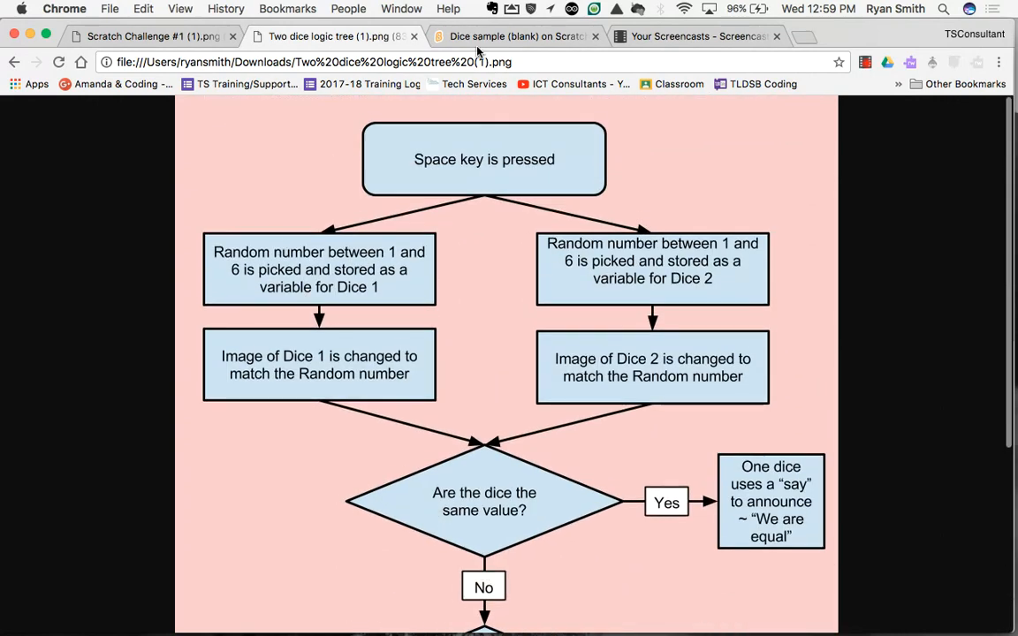
Step: Open the finished 'Dice sample' project from the Scratch My Stuff page
click(517, 36)
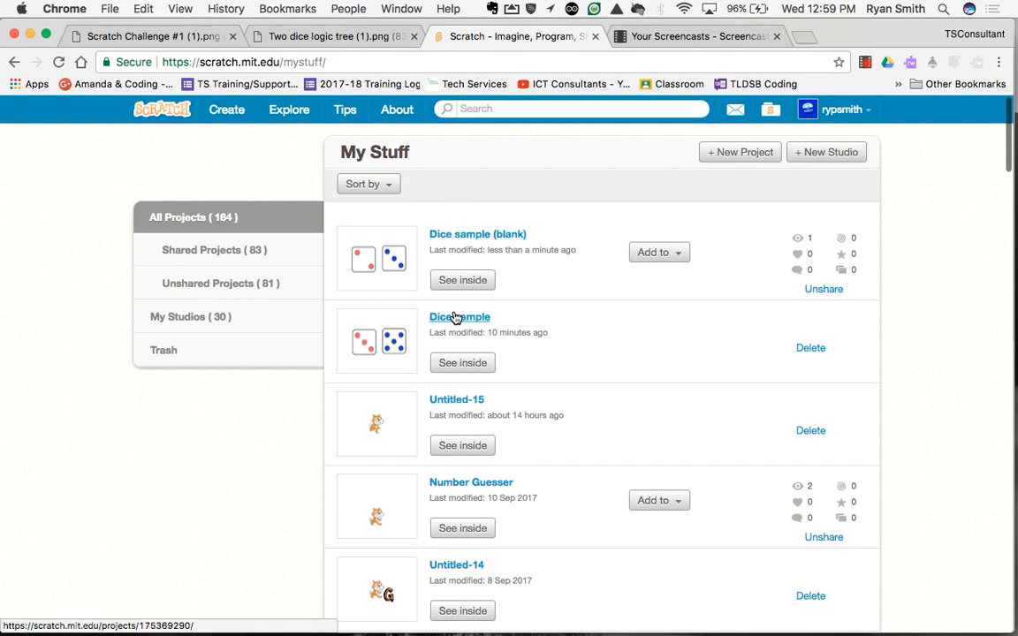
click(459, 316)
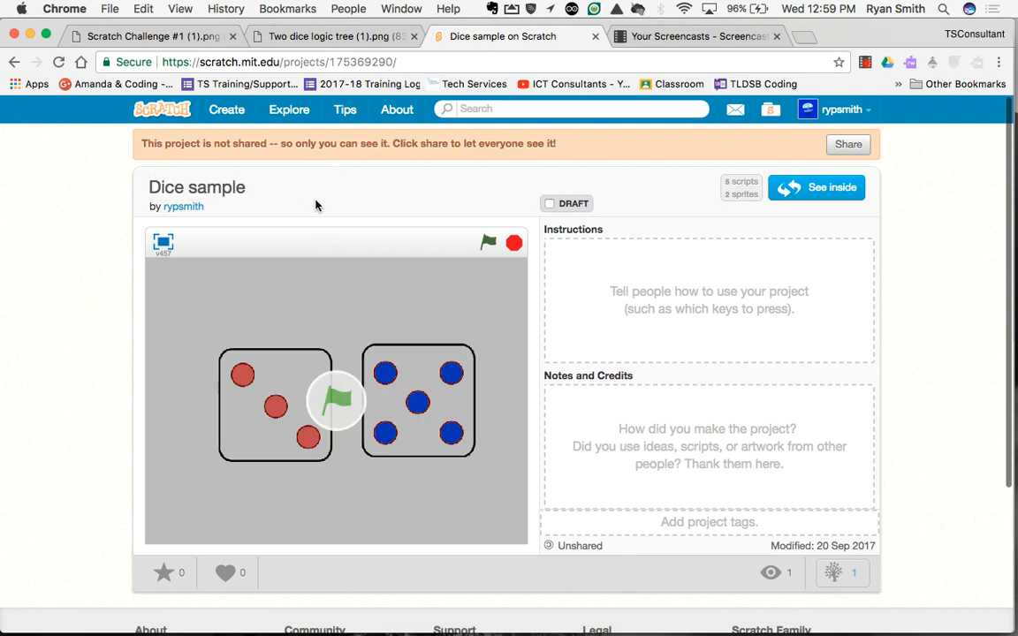
Step: Roll the two dice eight times, watching the larger die announce its greater value
click(485, 242)
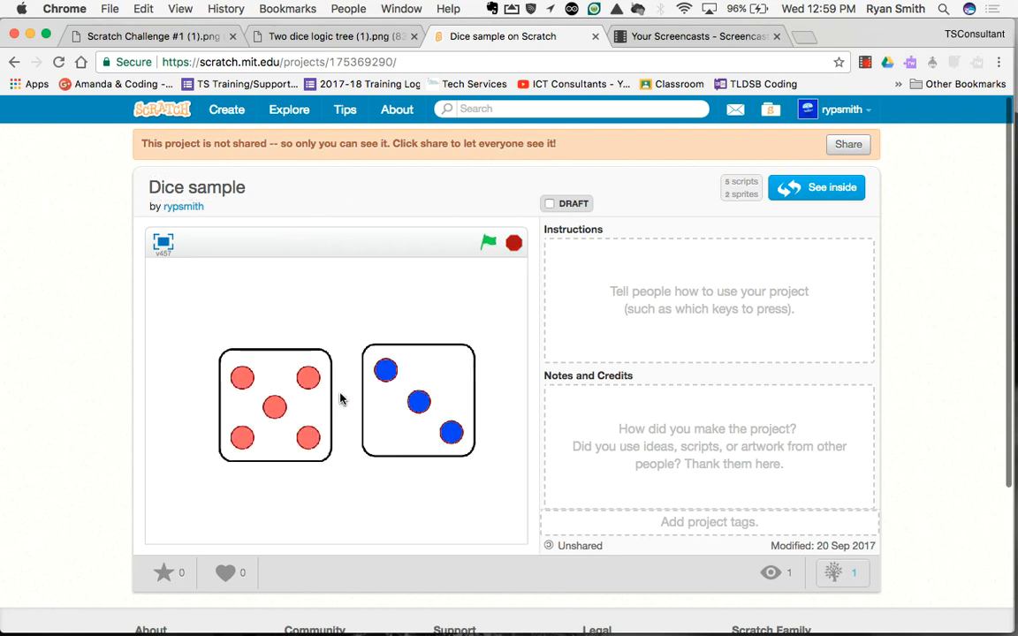
click(490, 243)
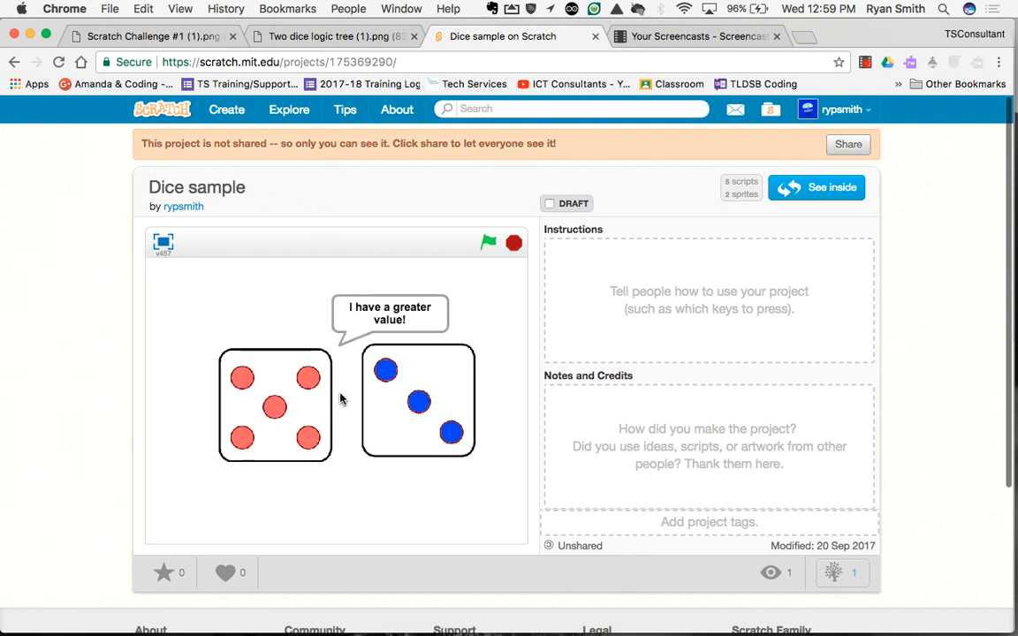
click(490, 243)
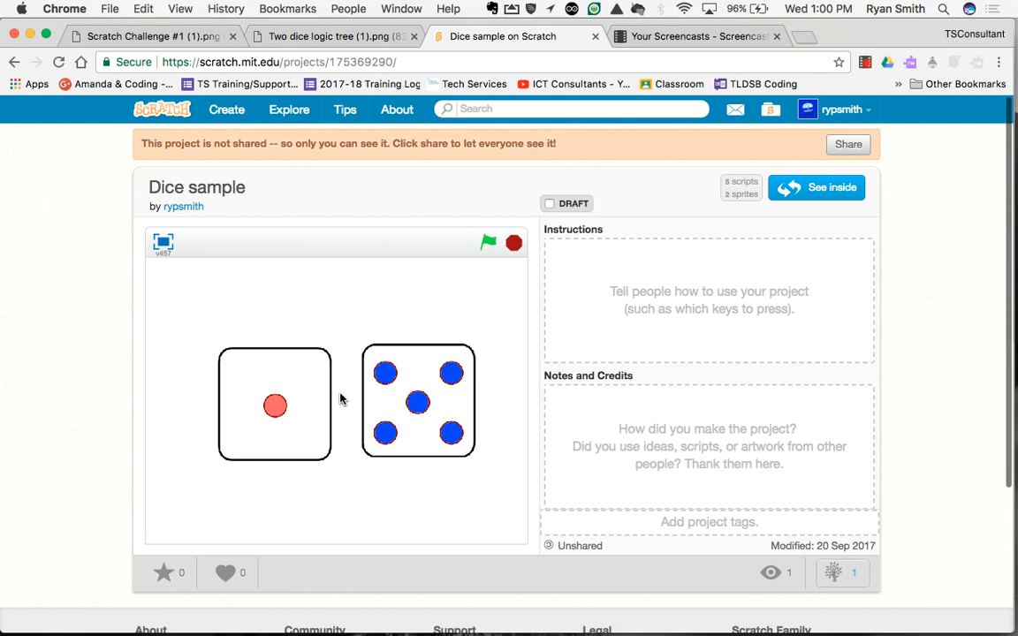
click(489, 242)
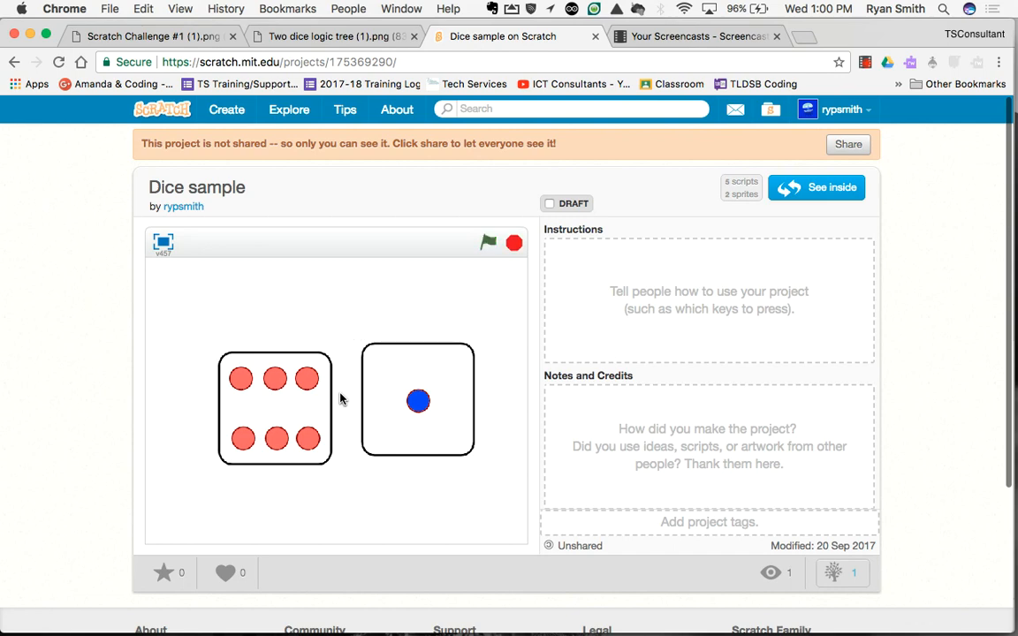
click(488, 243)
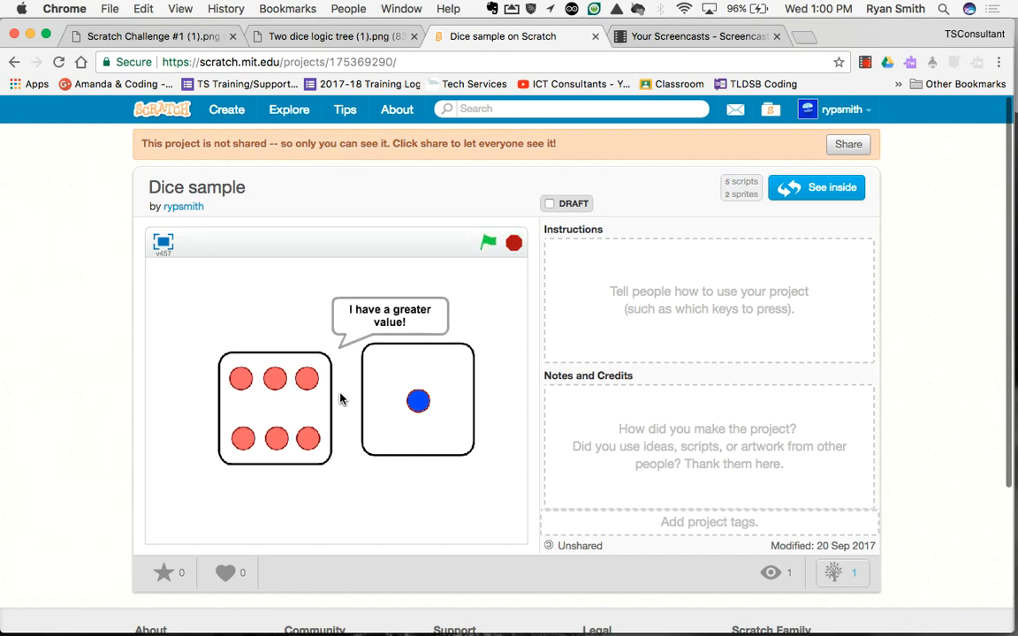
click(487, 242)
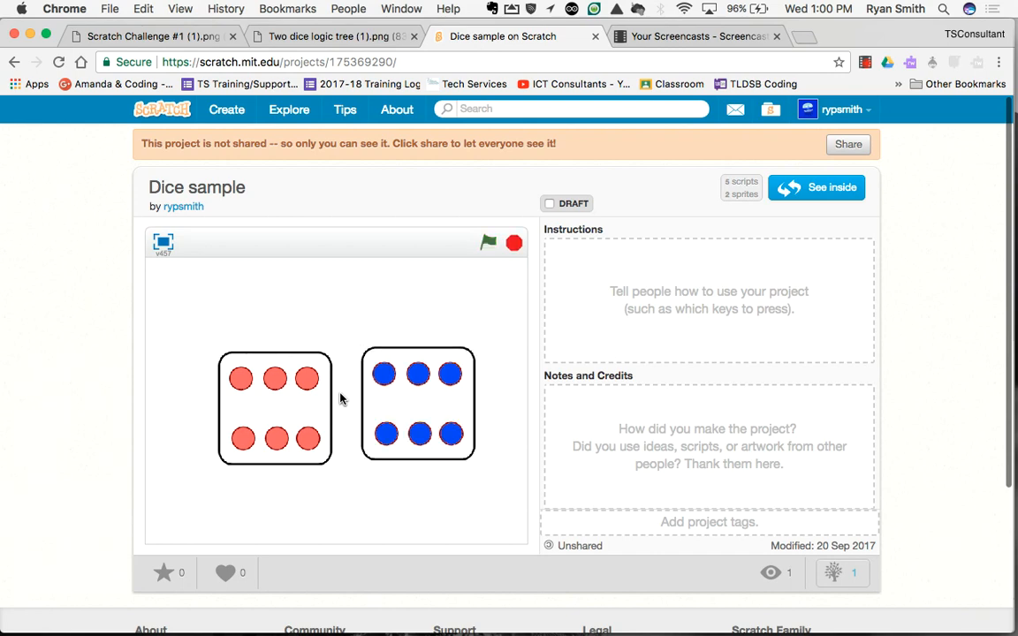
click(495, 241)
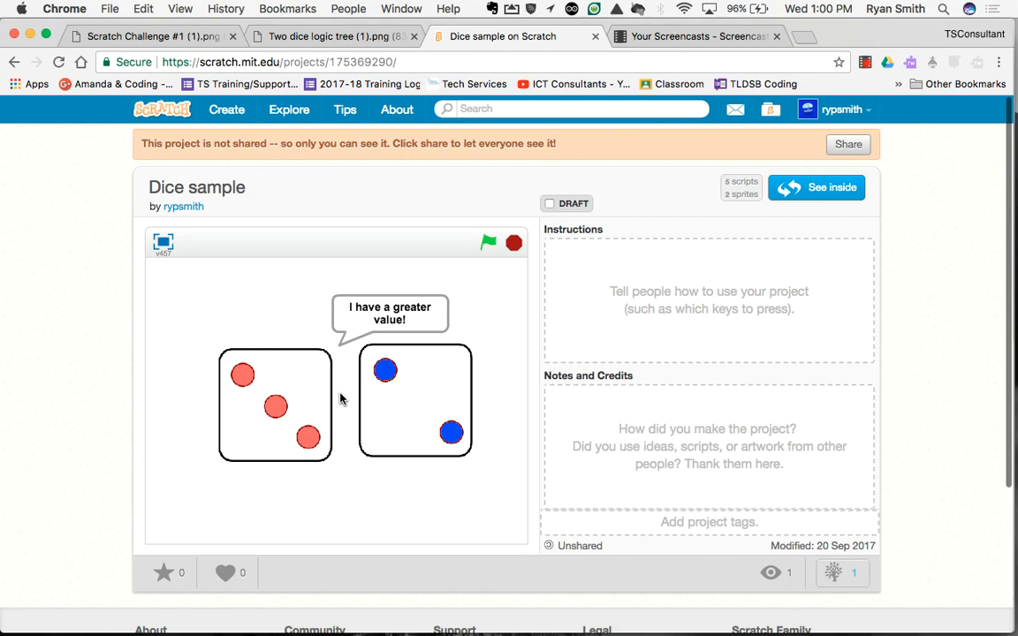
click(511, 242)
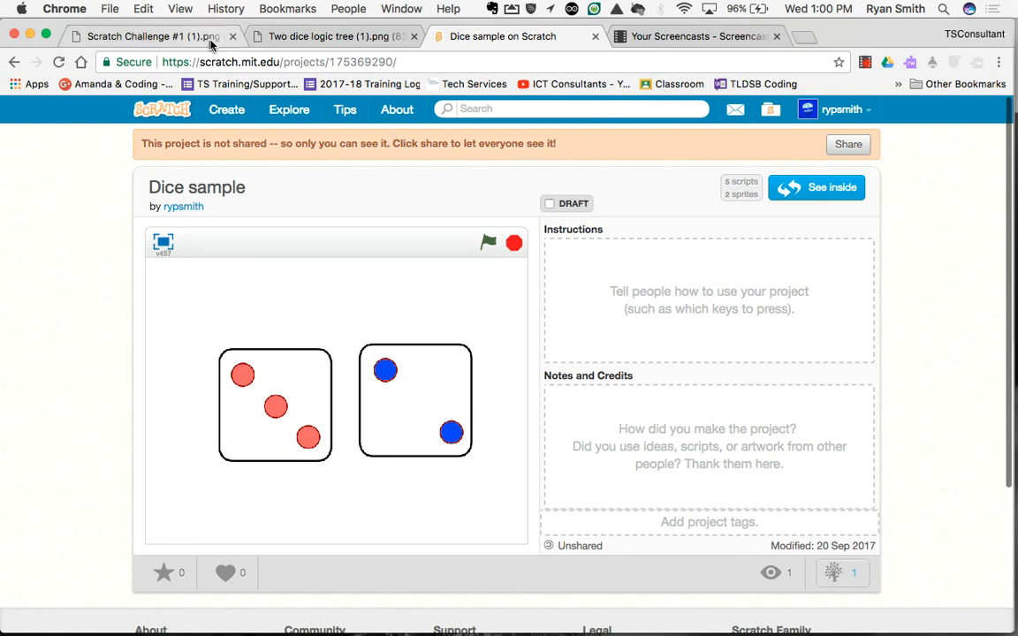
Step: Show the 'Scratch Challenge #1 (1).png' card with the dice roller task and helpful blocks
click(142, 38)
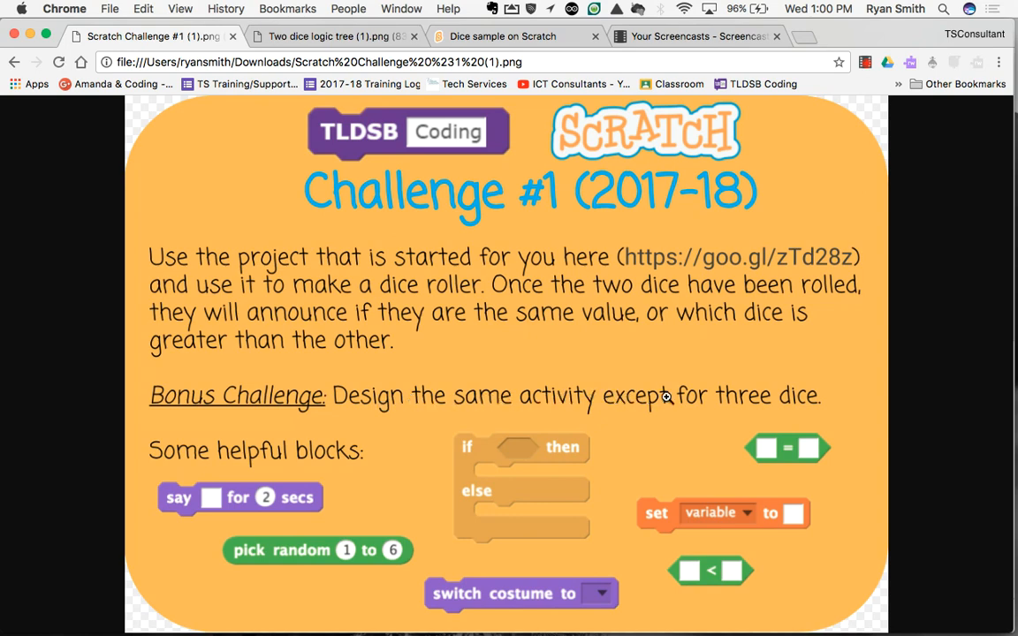
mouse_move(748, 403)
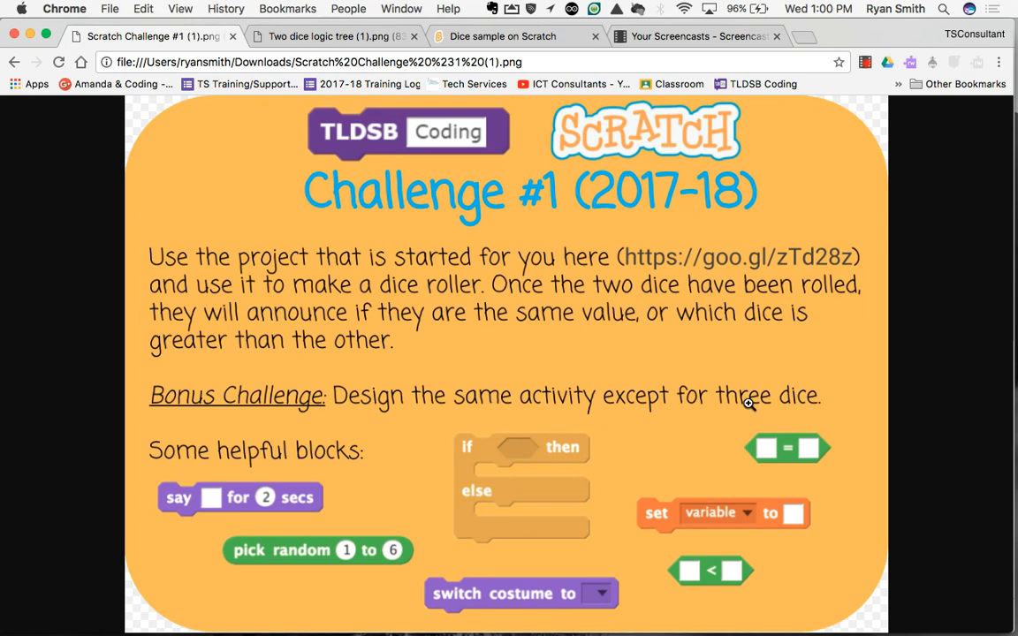
mouse_move(585, 330)
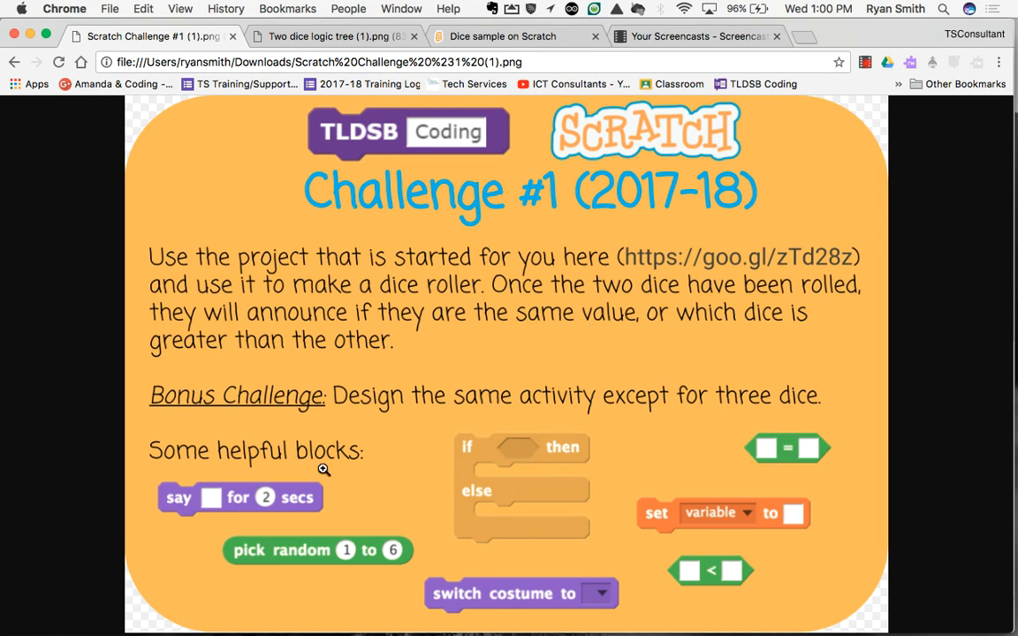
mouse_move(732, 571)
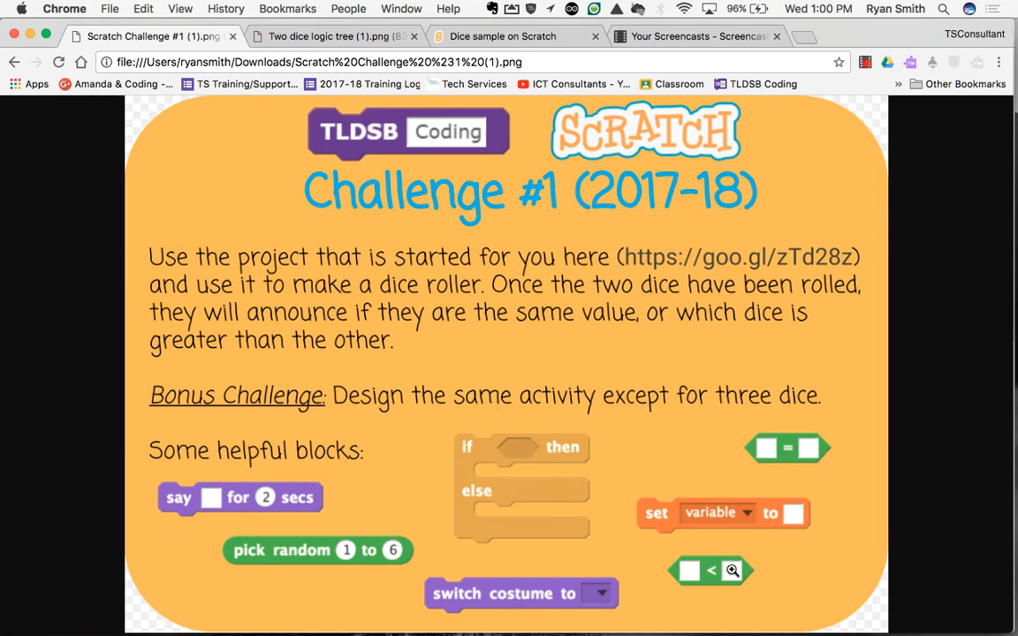
mouse_move(311, 521)
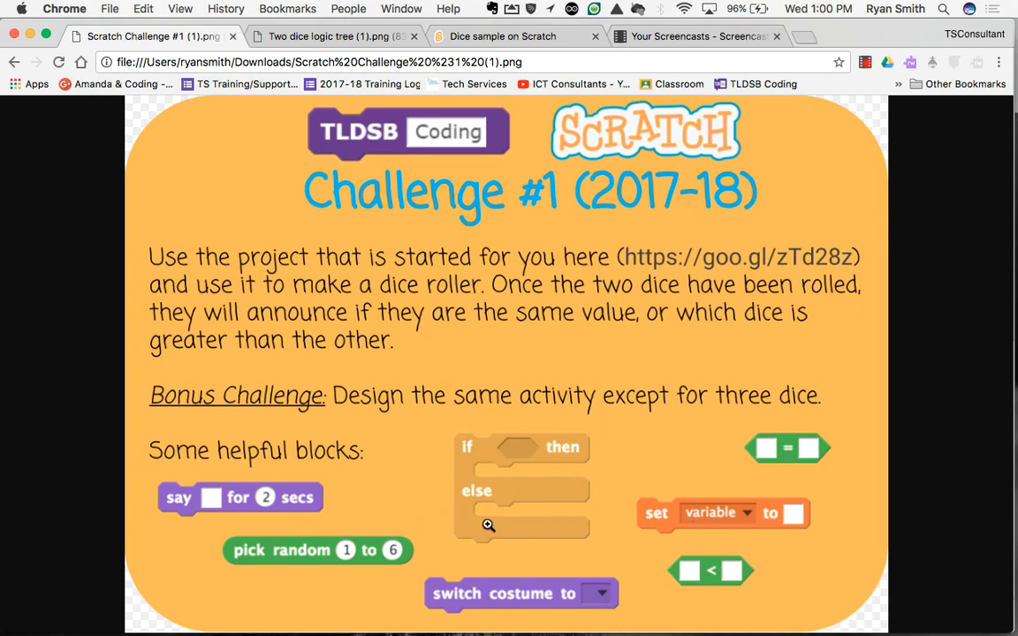
mouse_move(763, 147)
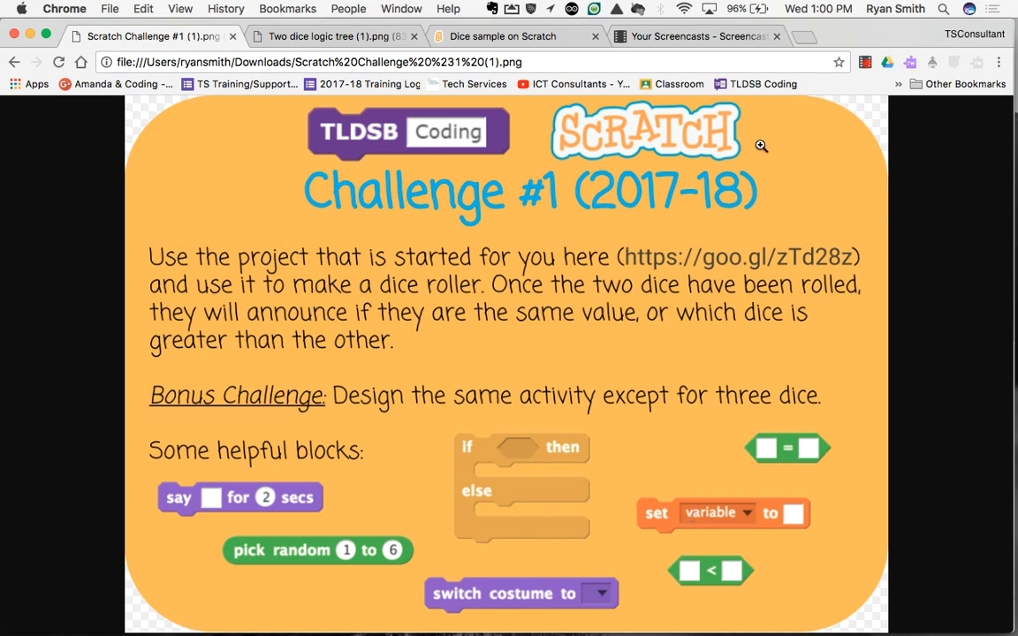